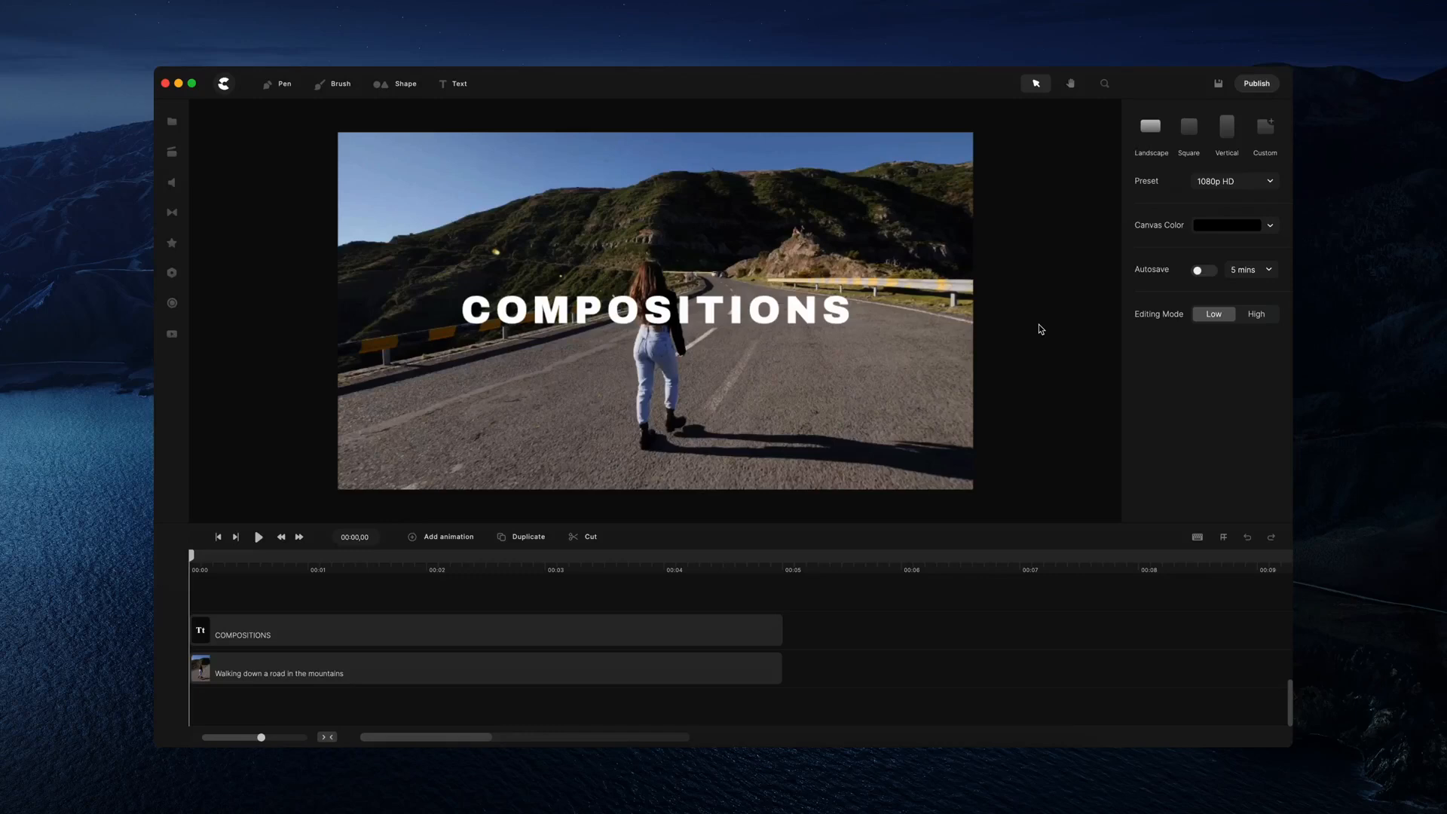
mouse_move(1042, 190)
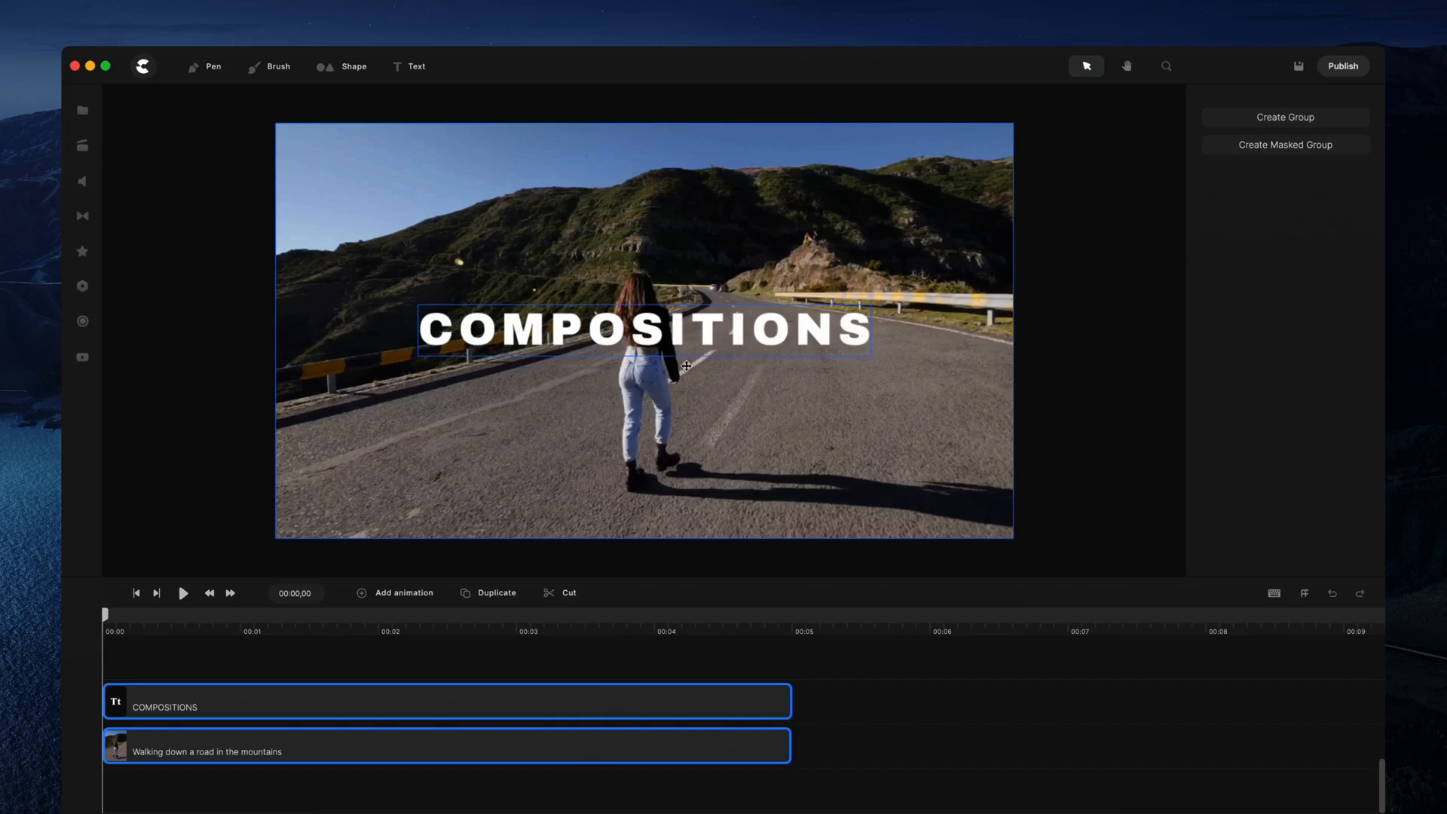
mouse_move(708, 326)
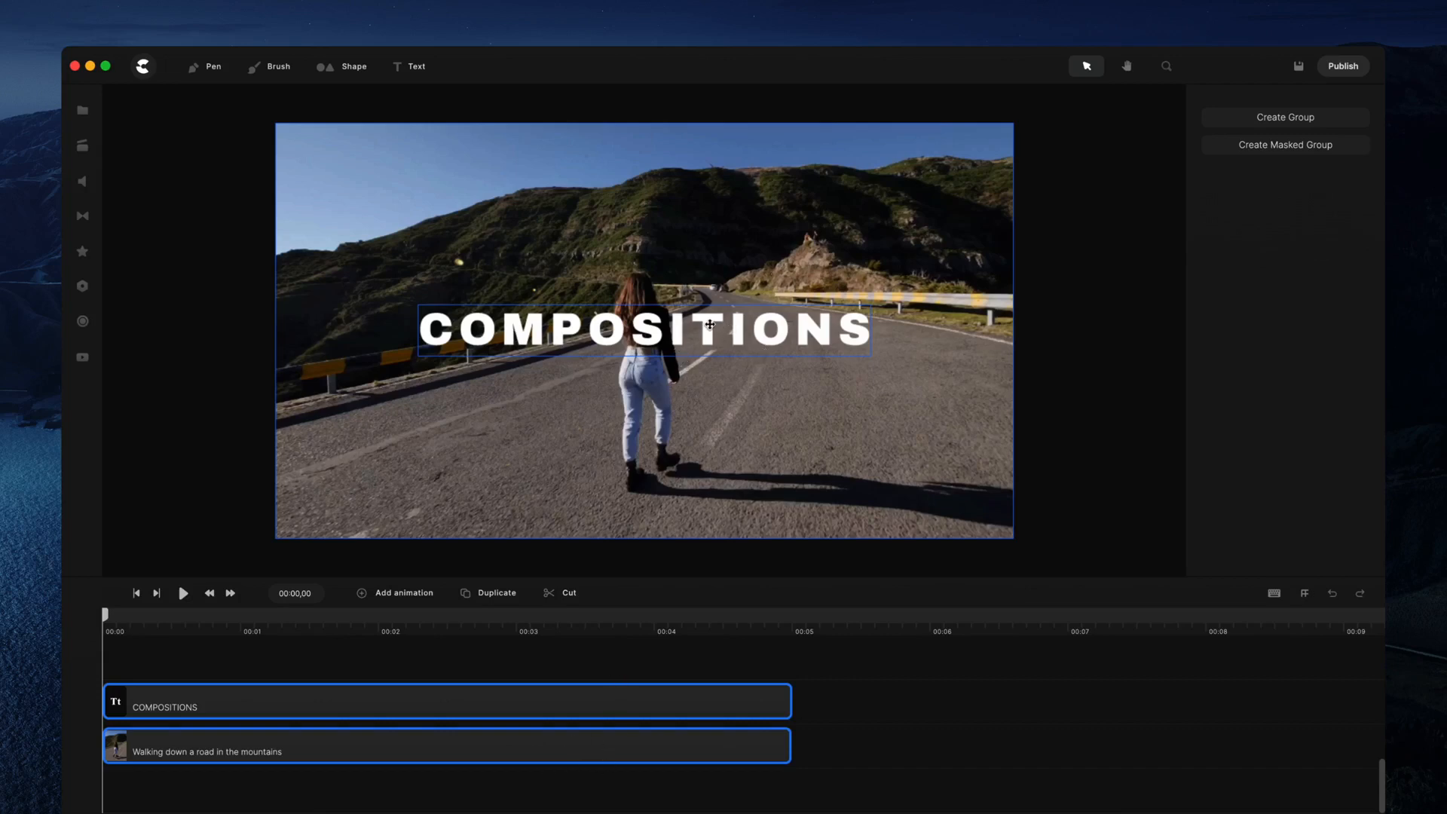
- Group the COMPOSITIONS text layer and the mountain road video clip together
click(1284, 118)
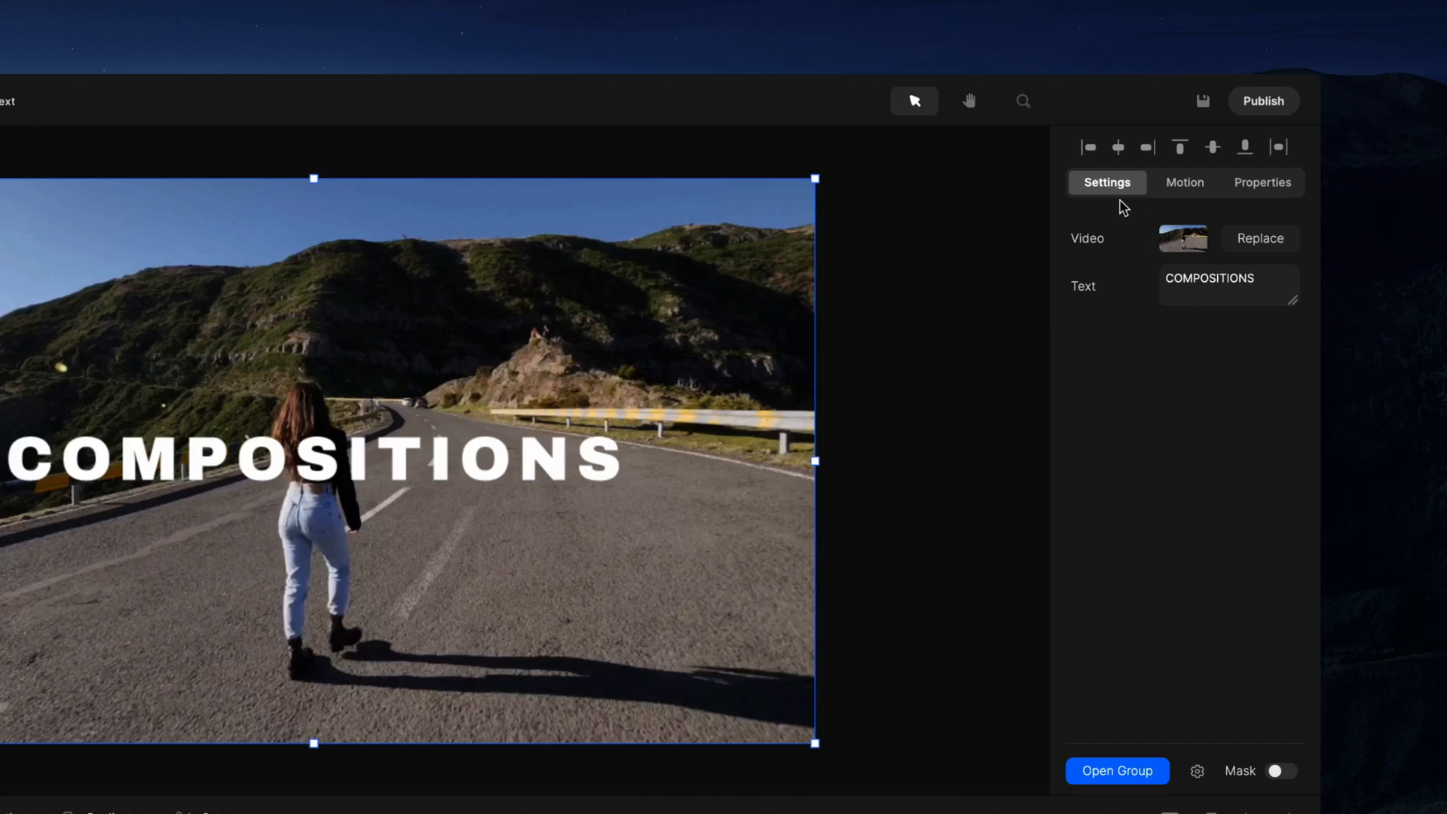
mouse_move(725, 423)
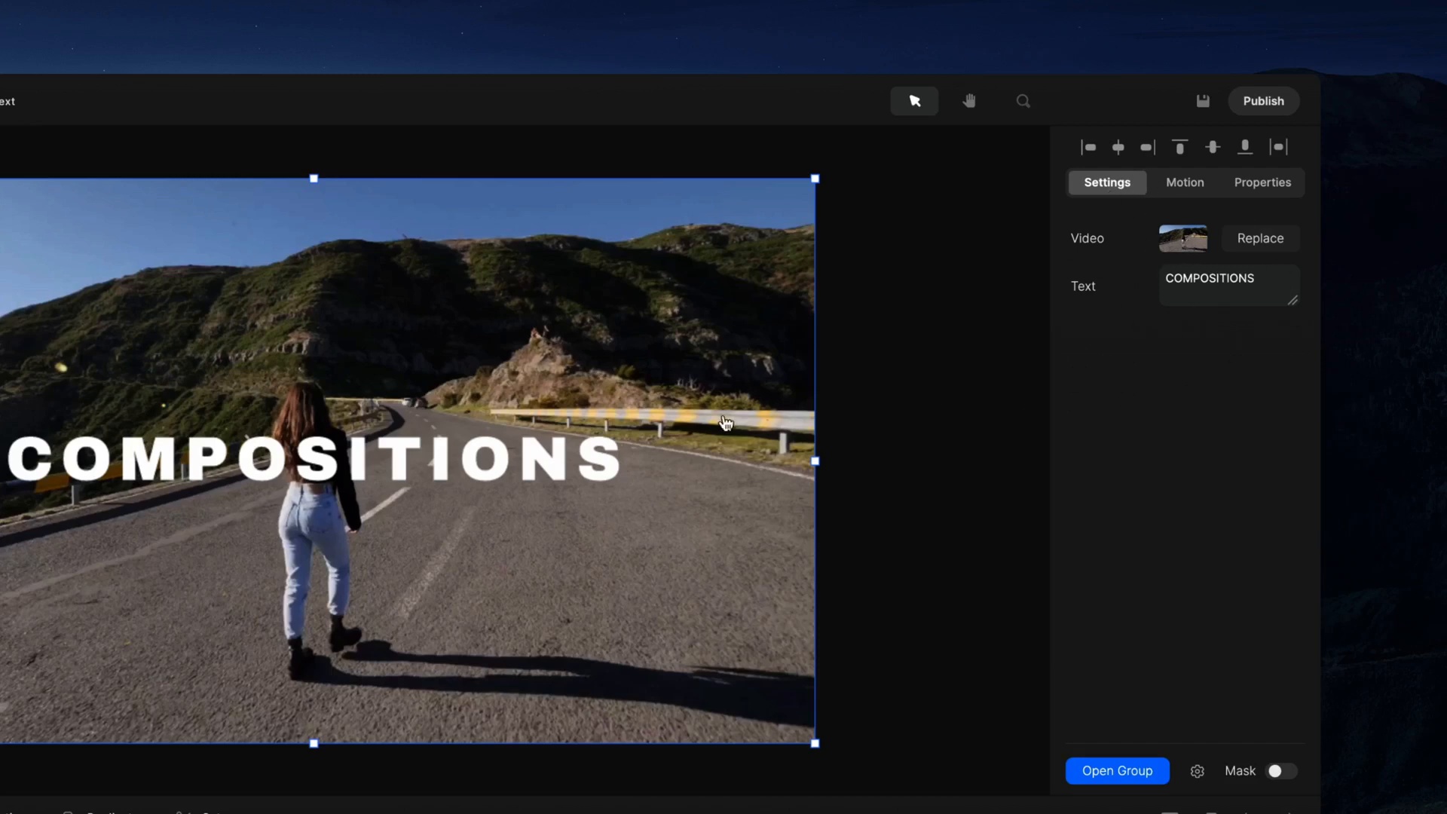
mouse_move(1184, 307)
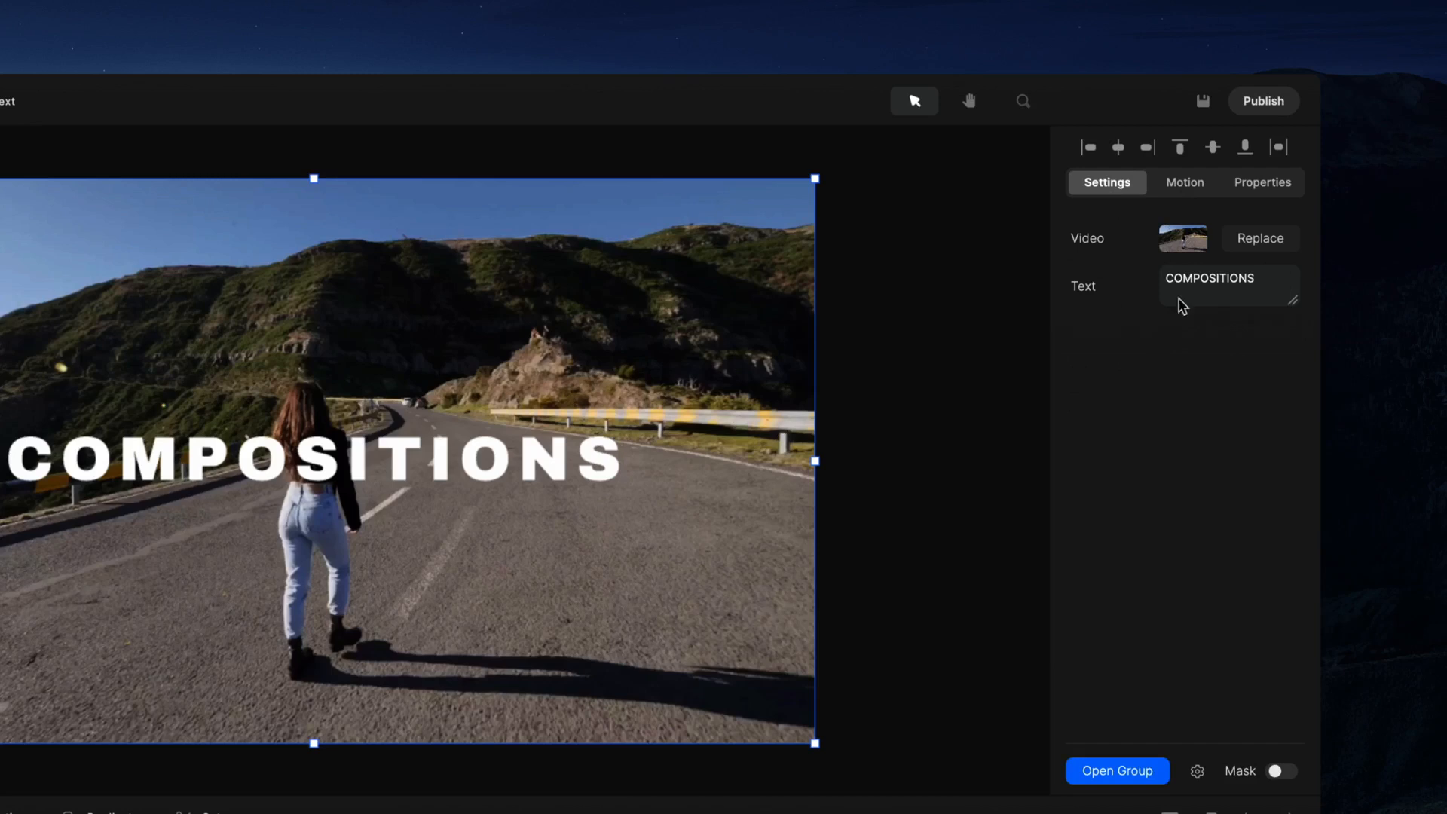
mouse_move(778, 346)
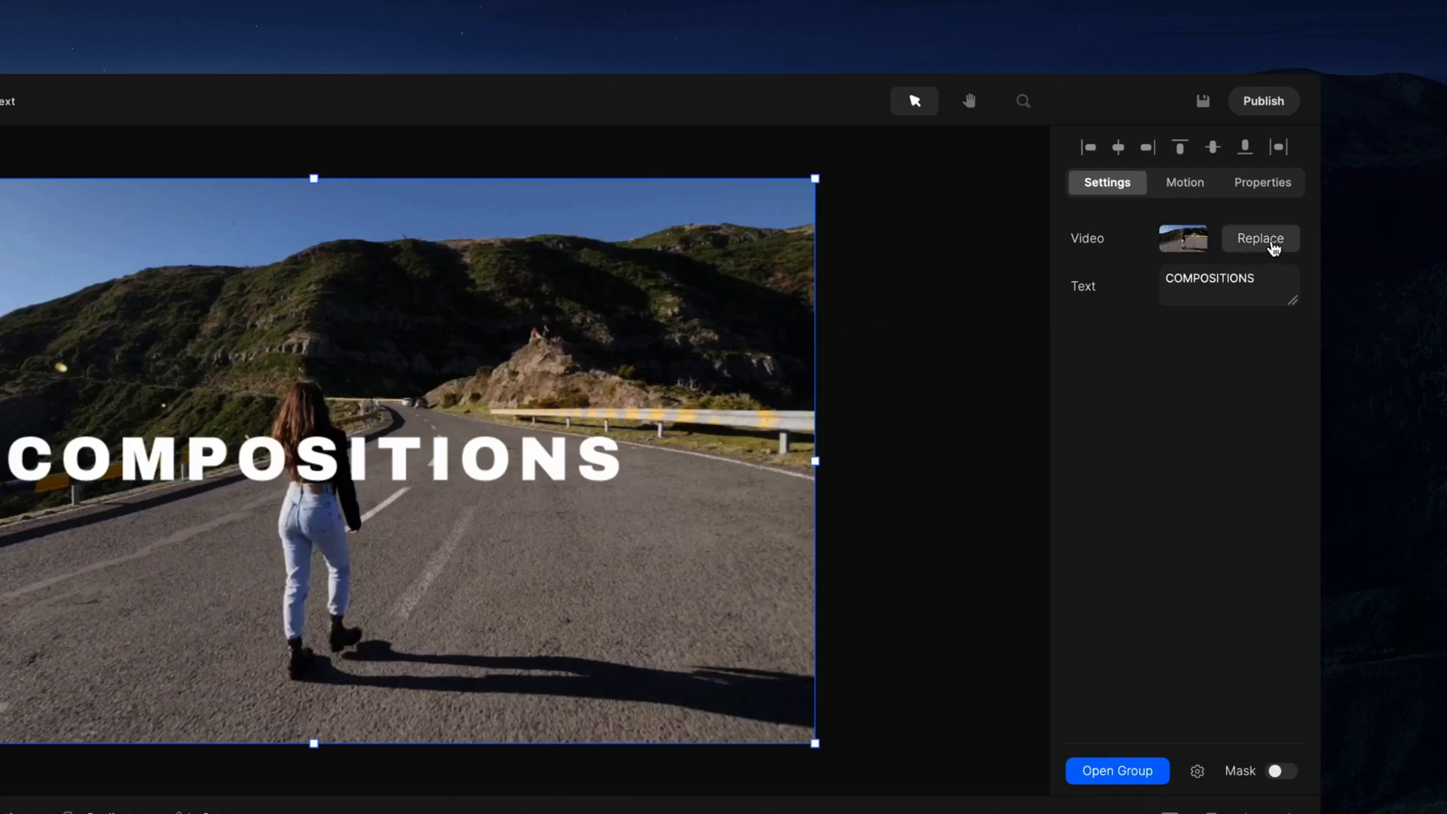
- Replace the group's video with the mountain road footage and change the text to GROUPS
click(1261, 238)
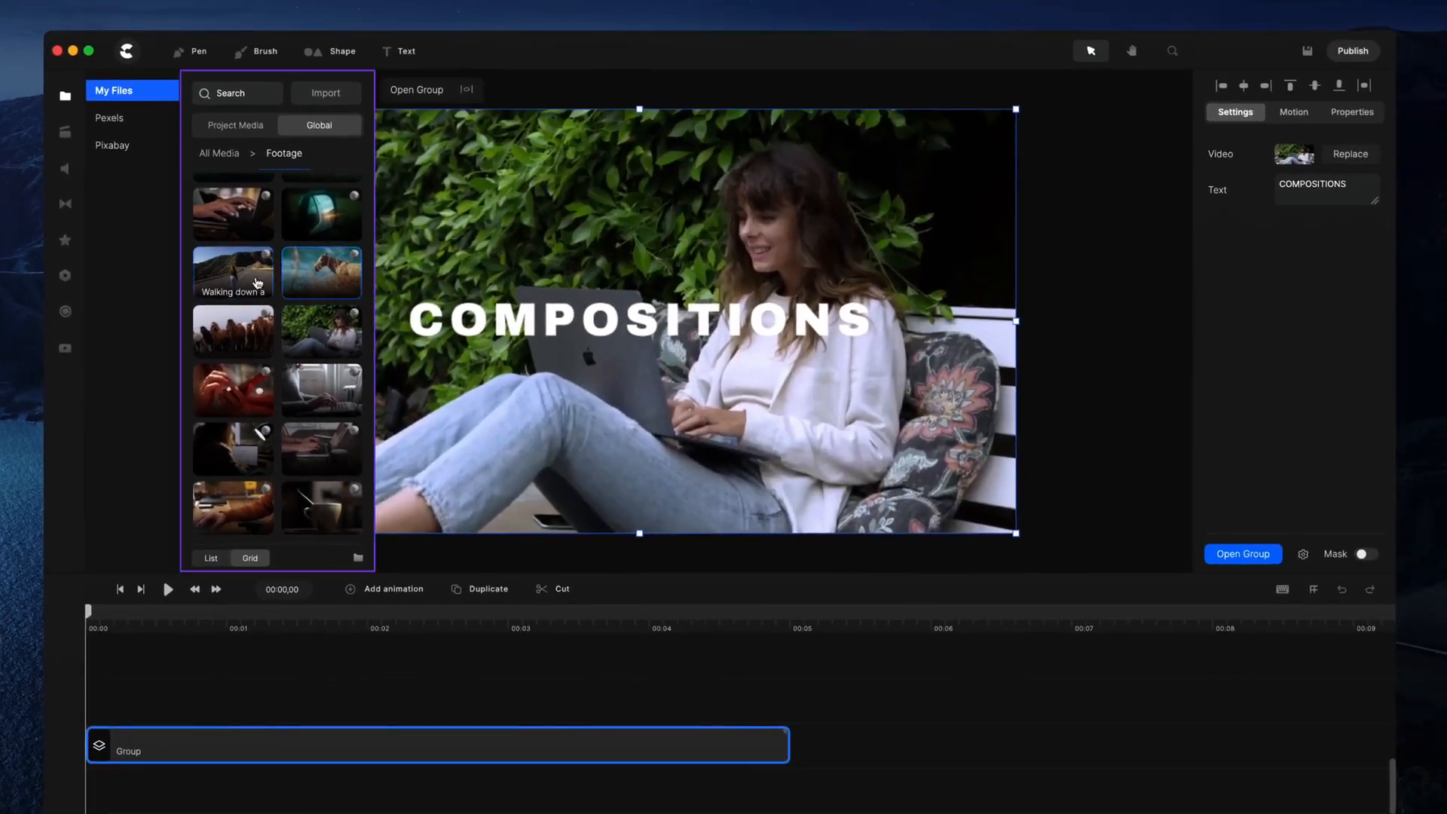
click(233, 267)
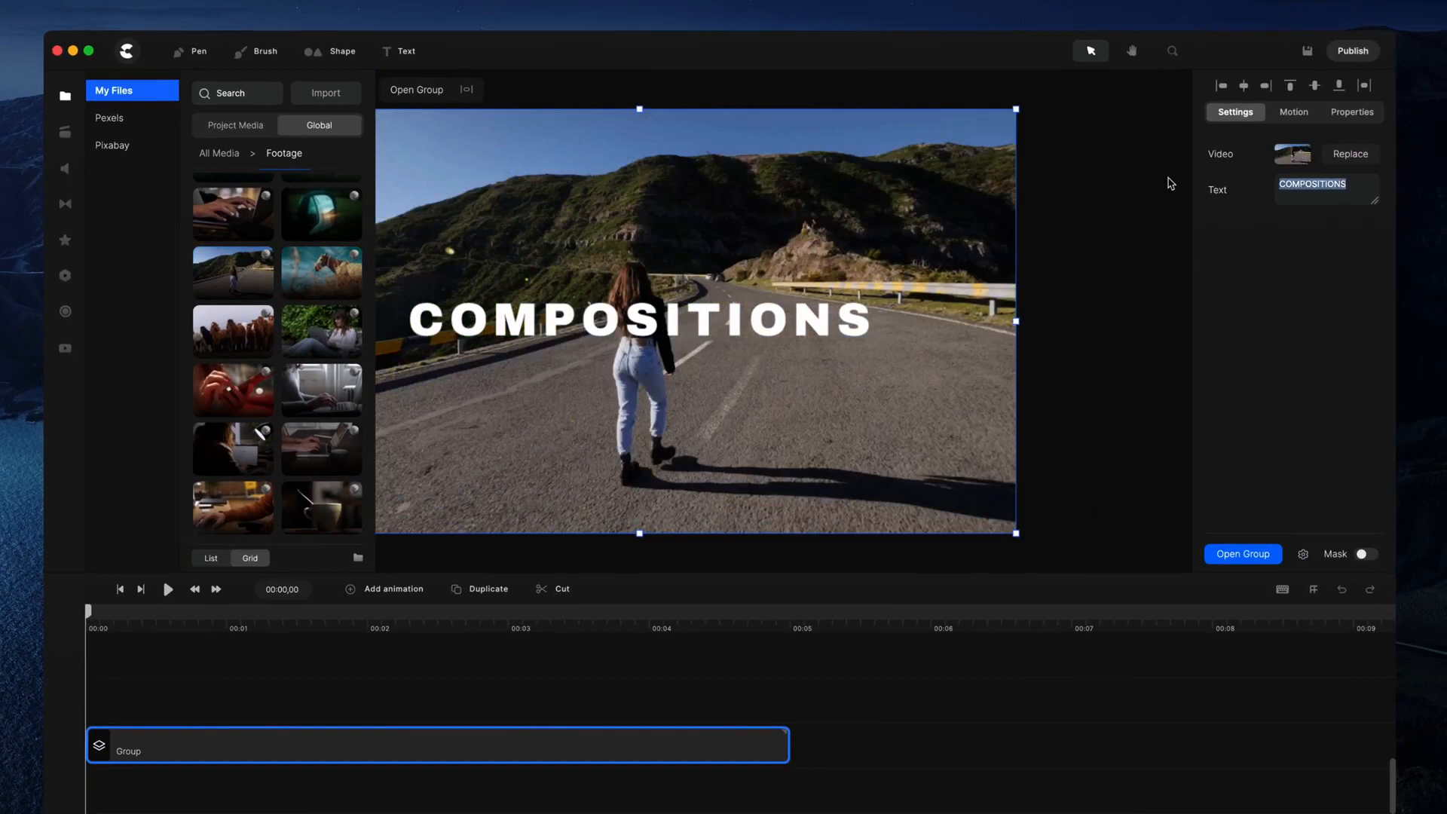
text(GROUPS)
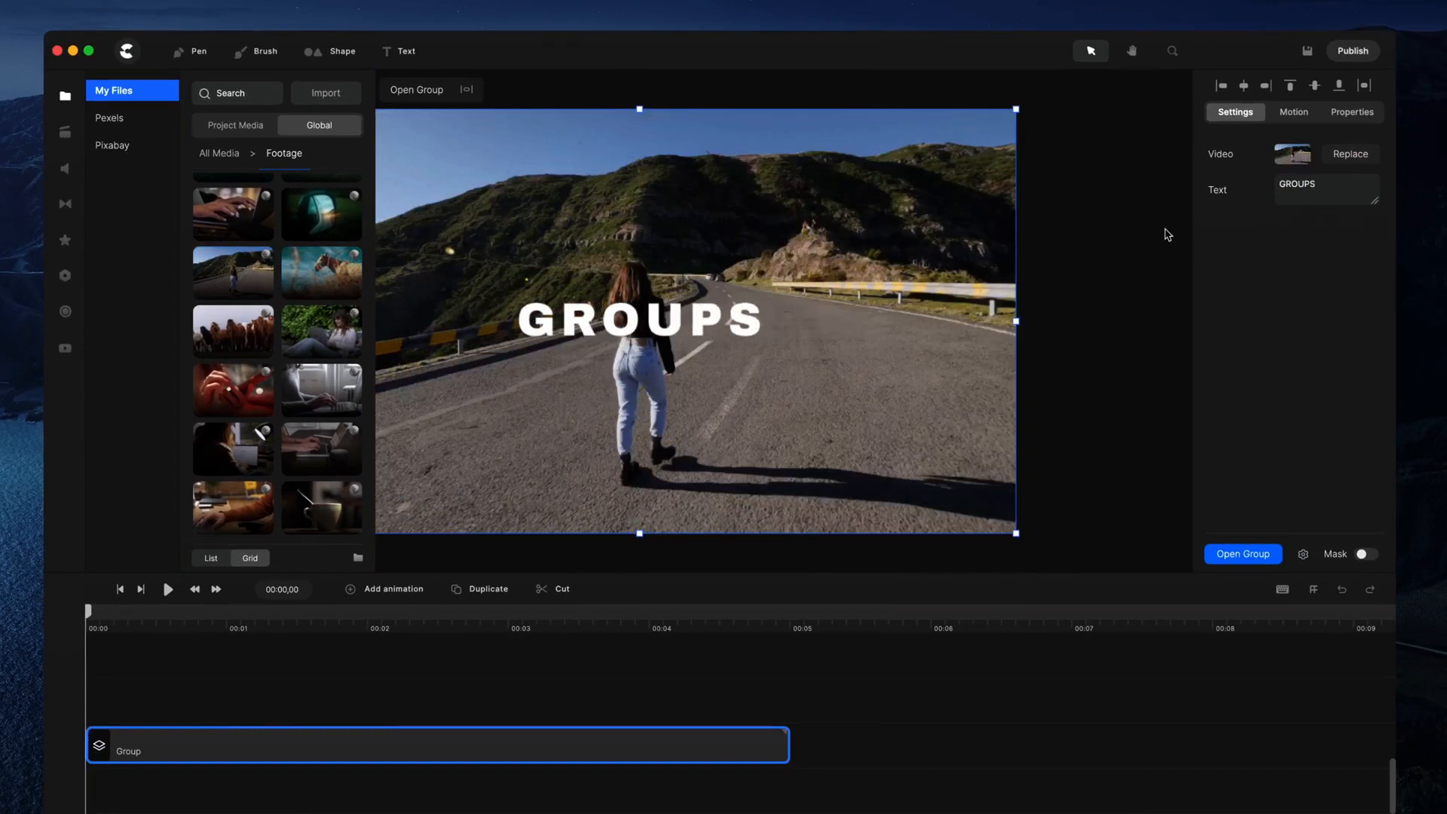
mouse_move(1228, 214)
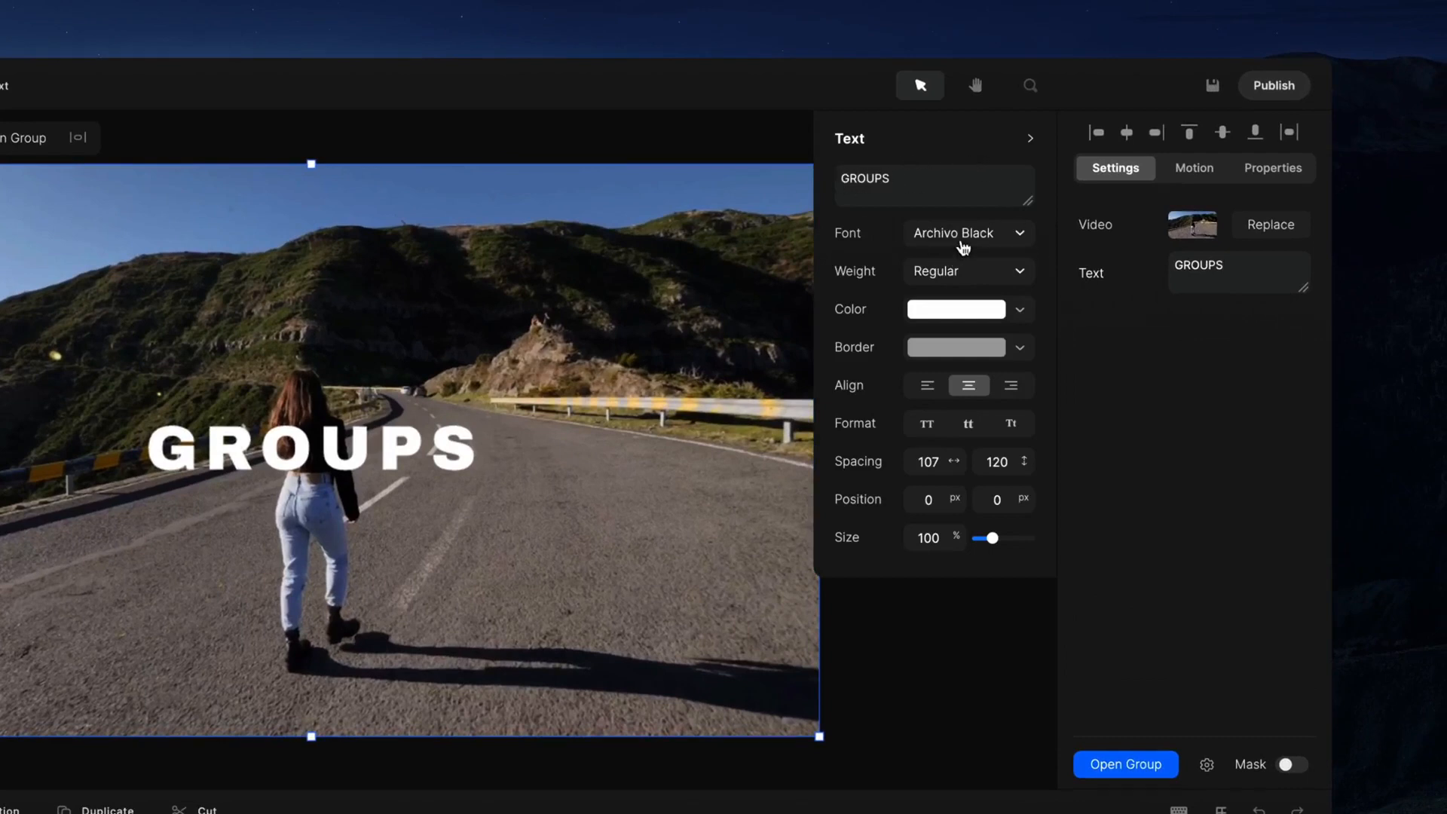
mouse_move(812, 501)
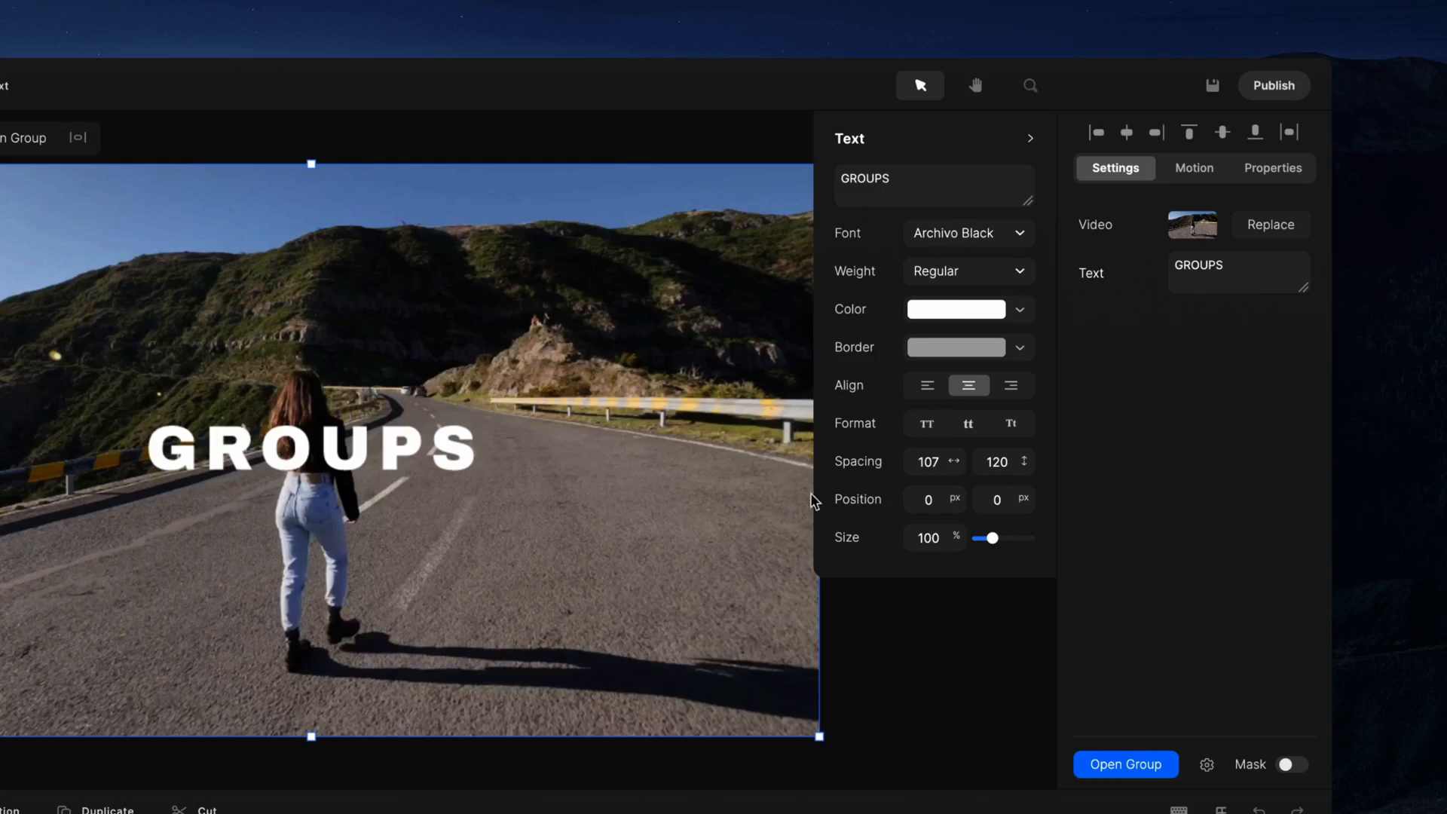
mouse_move(1095, 387)
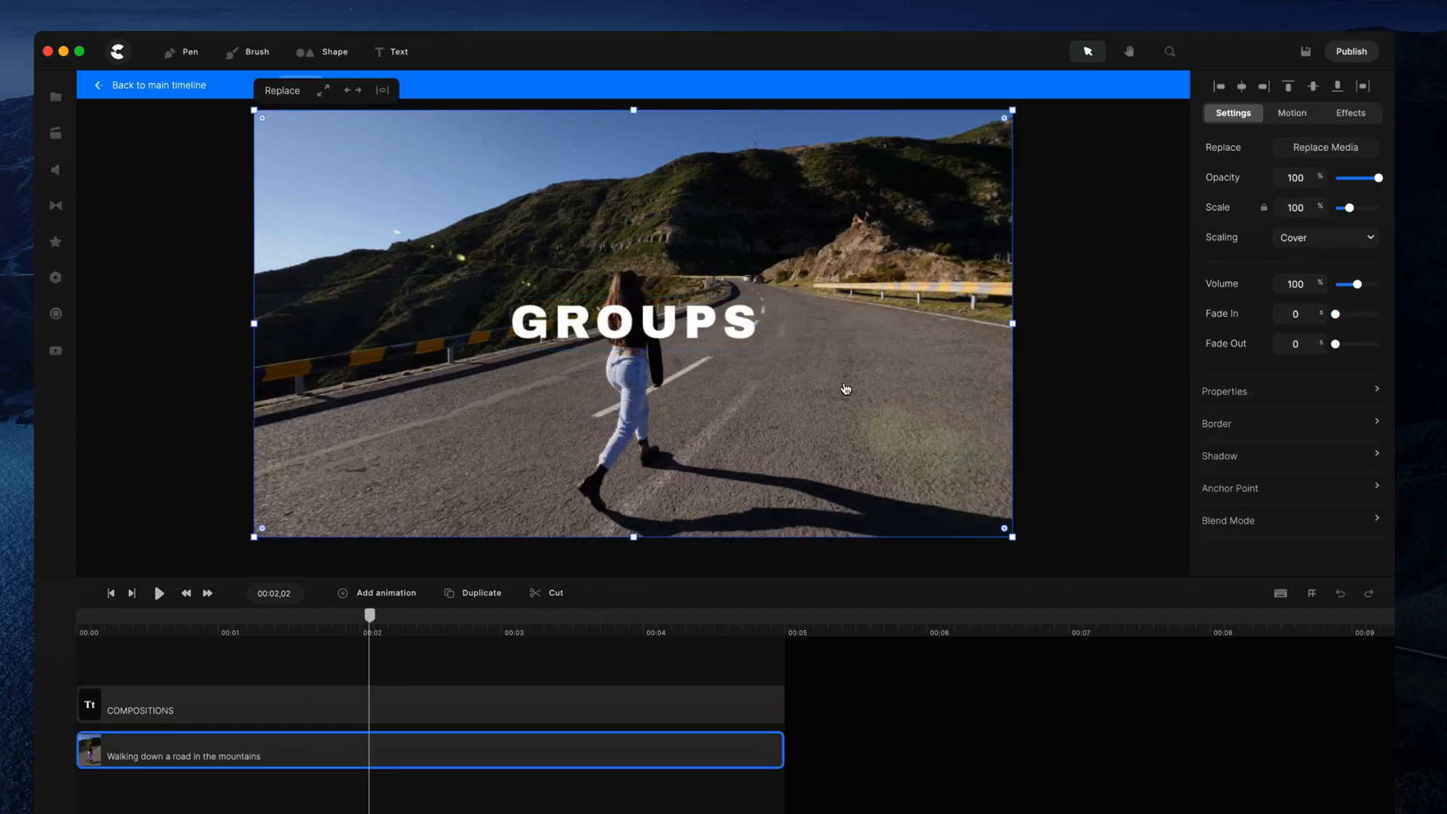
mouse_move(829, 260)
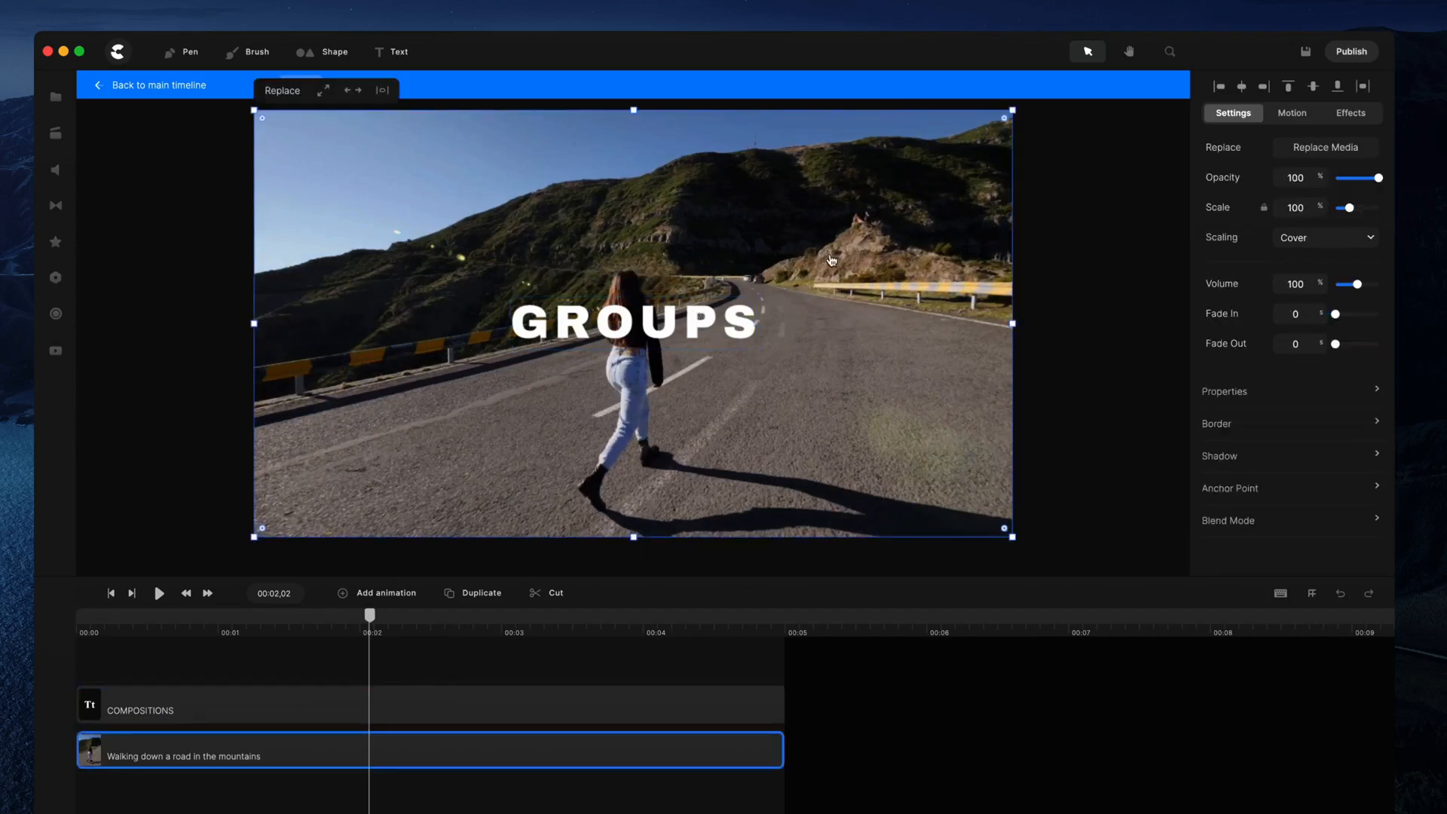
mouse_move(780, 344)
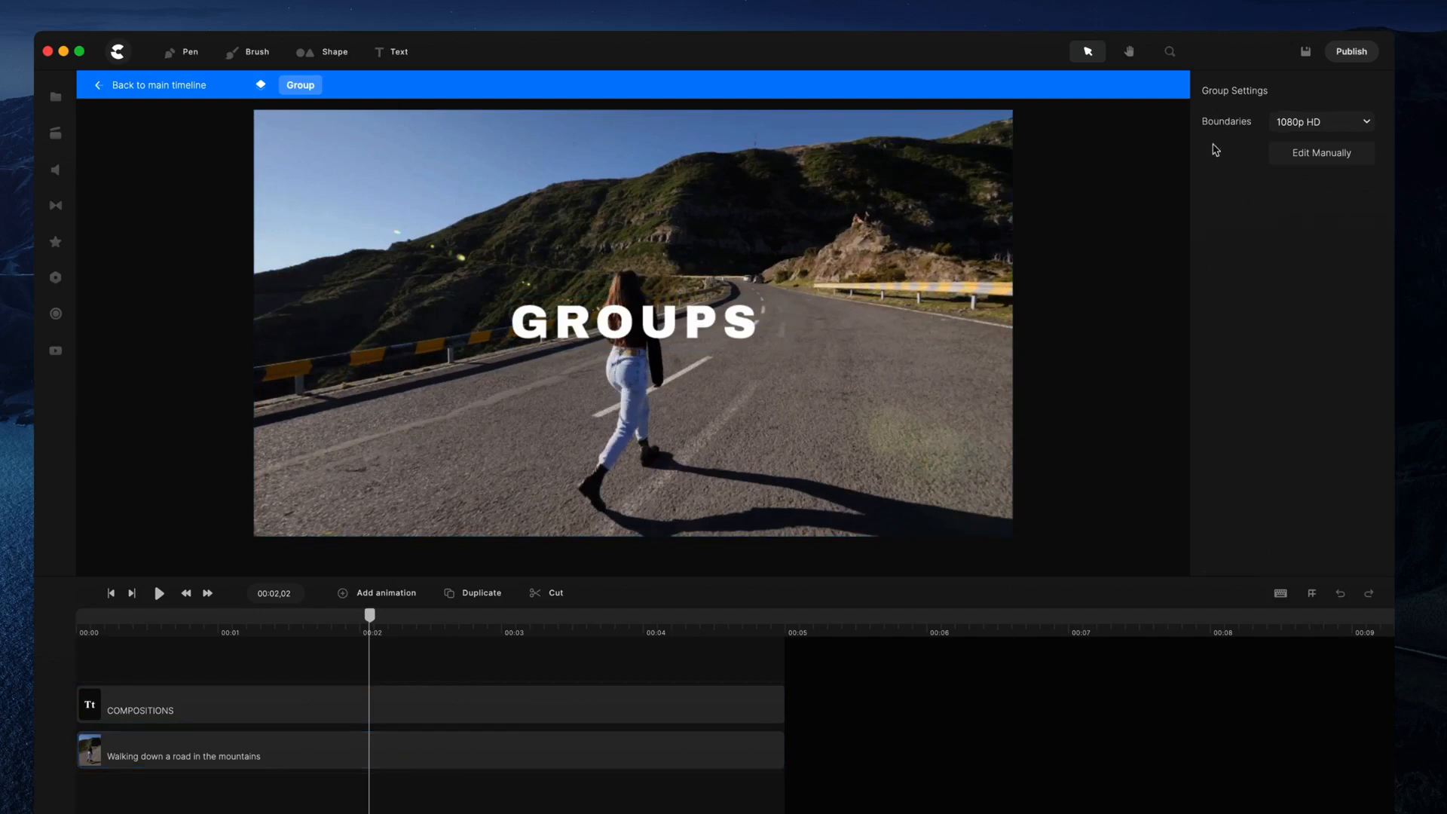
- Set the group boundaries to the square Facebook preset
click(277, 756)
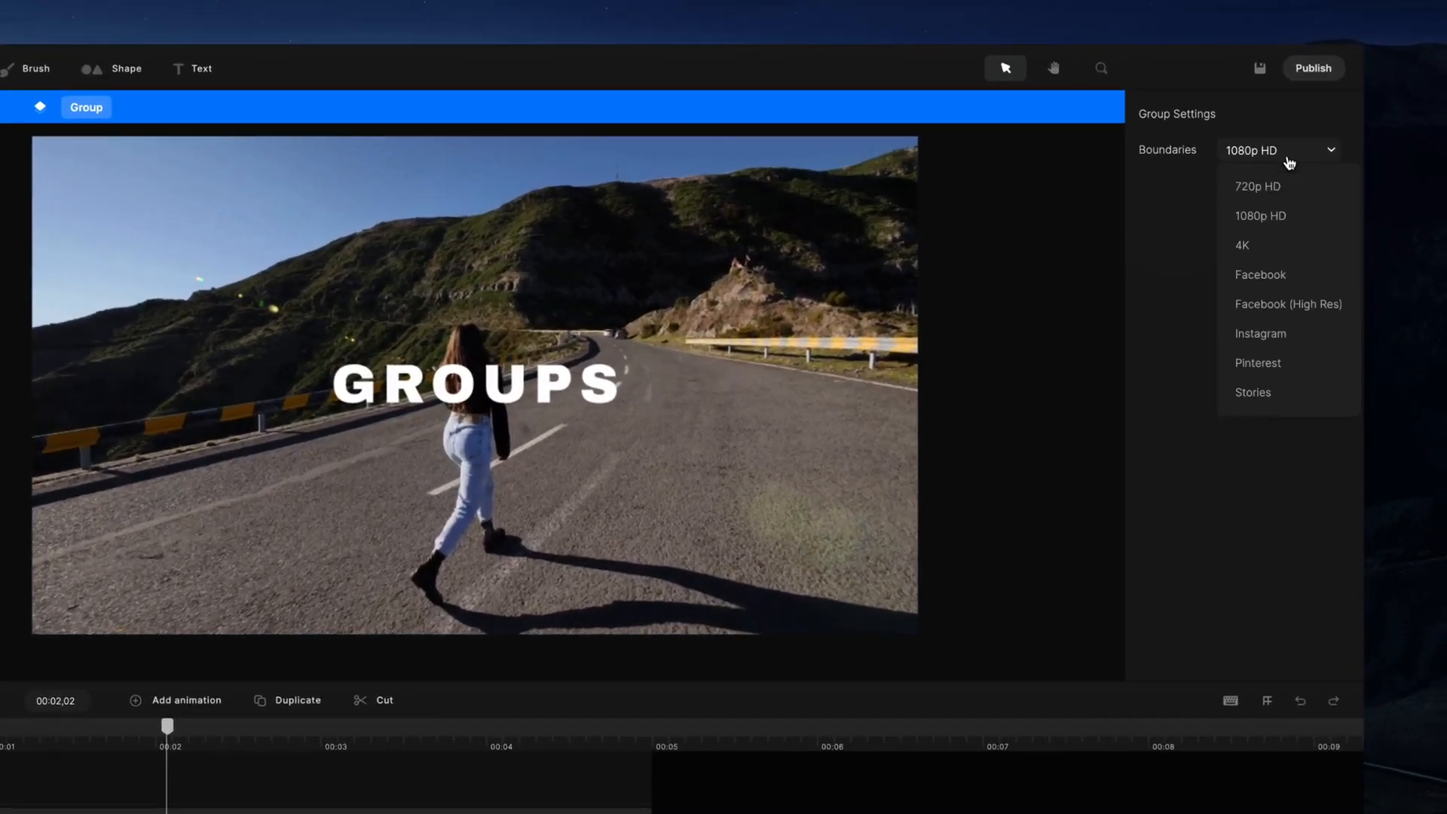
mouse_move(1288, 275)
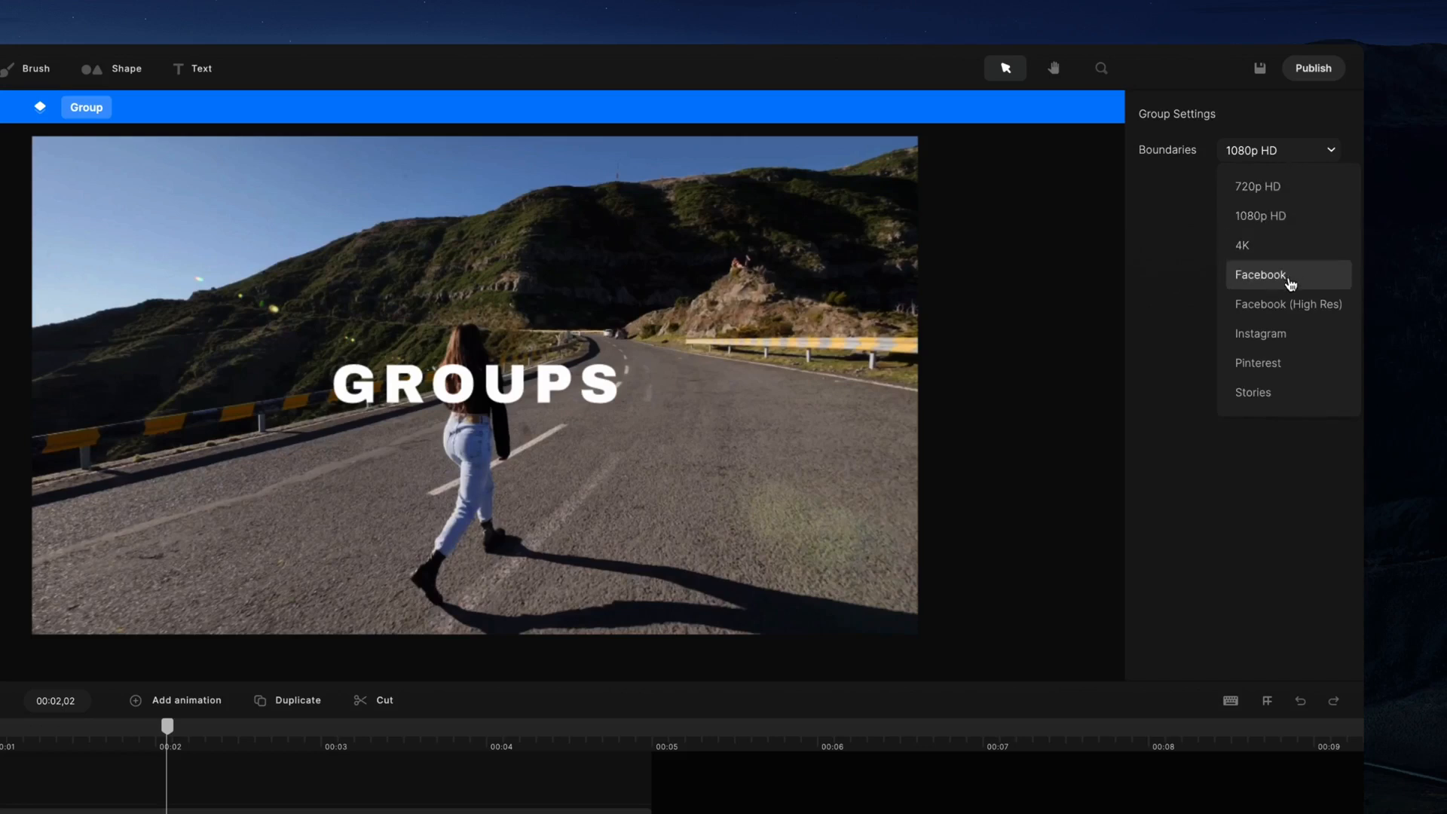
click(1260, 274)
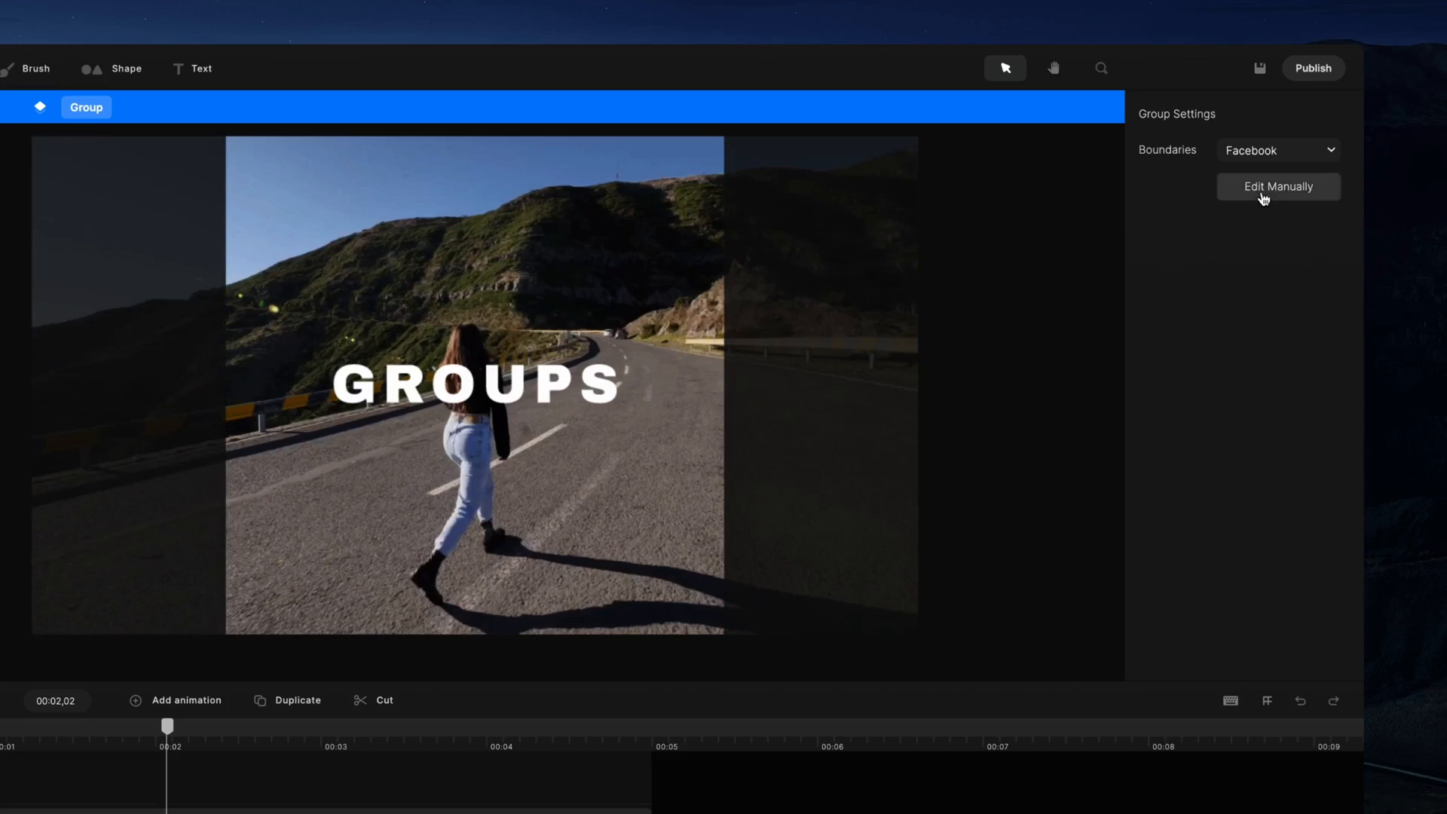
click(1279, 186)
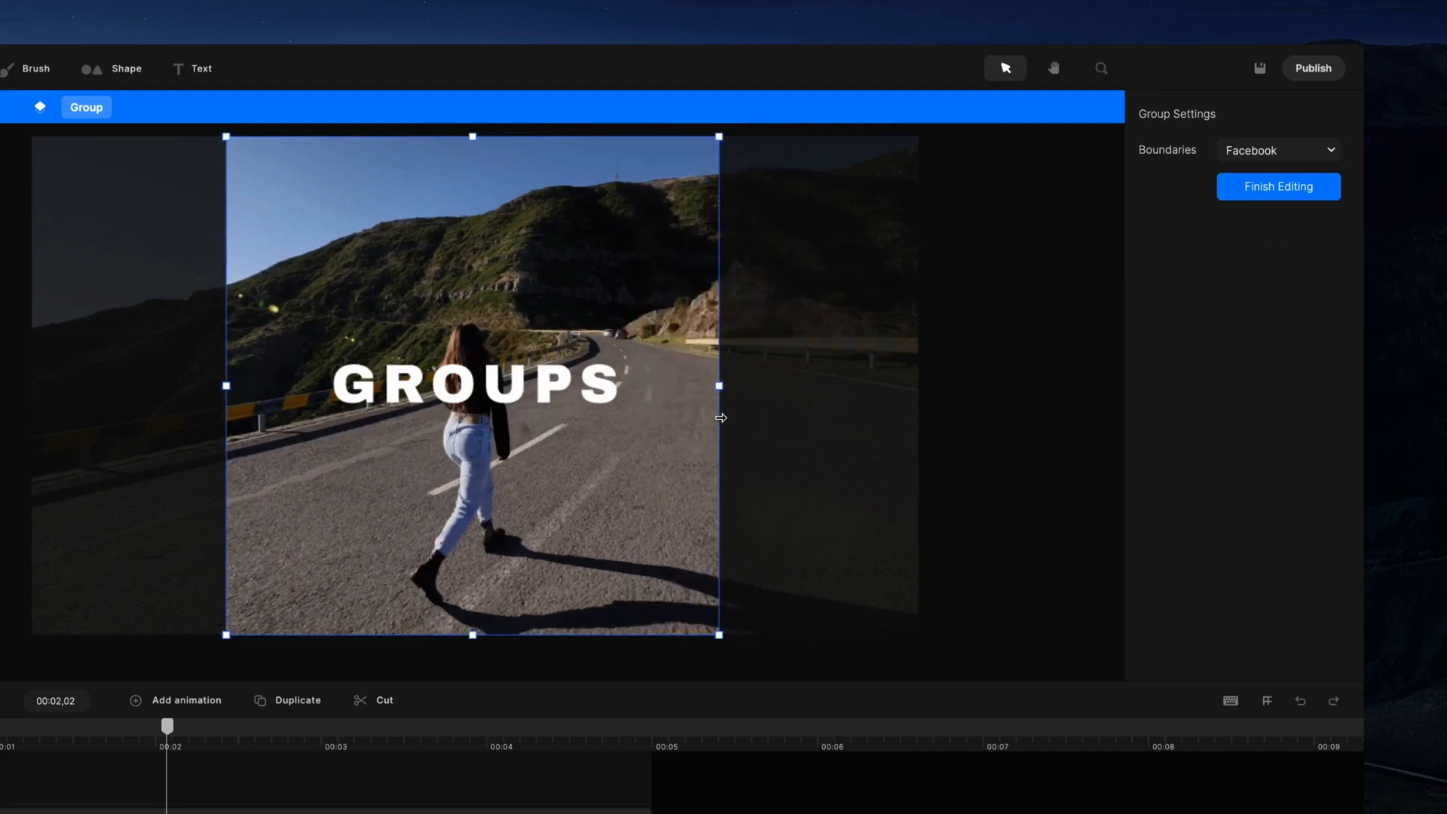
click(1278, 149)
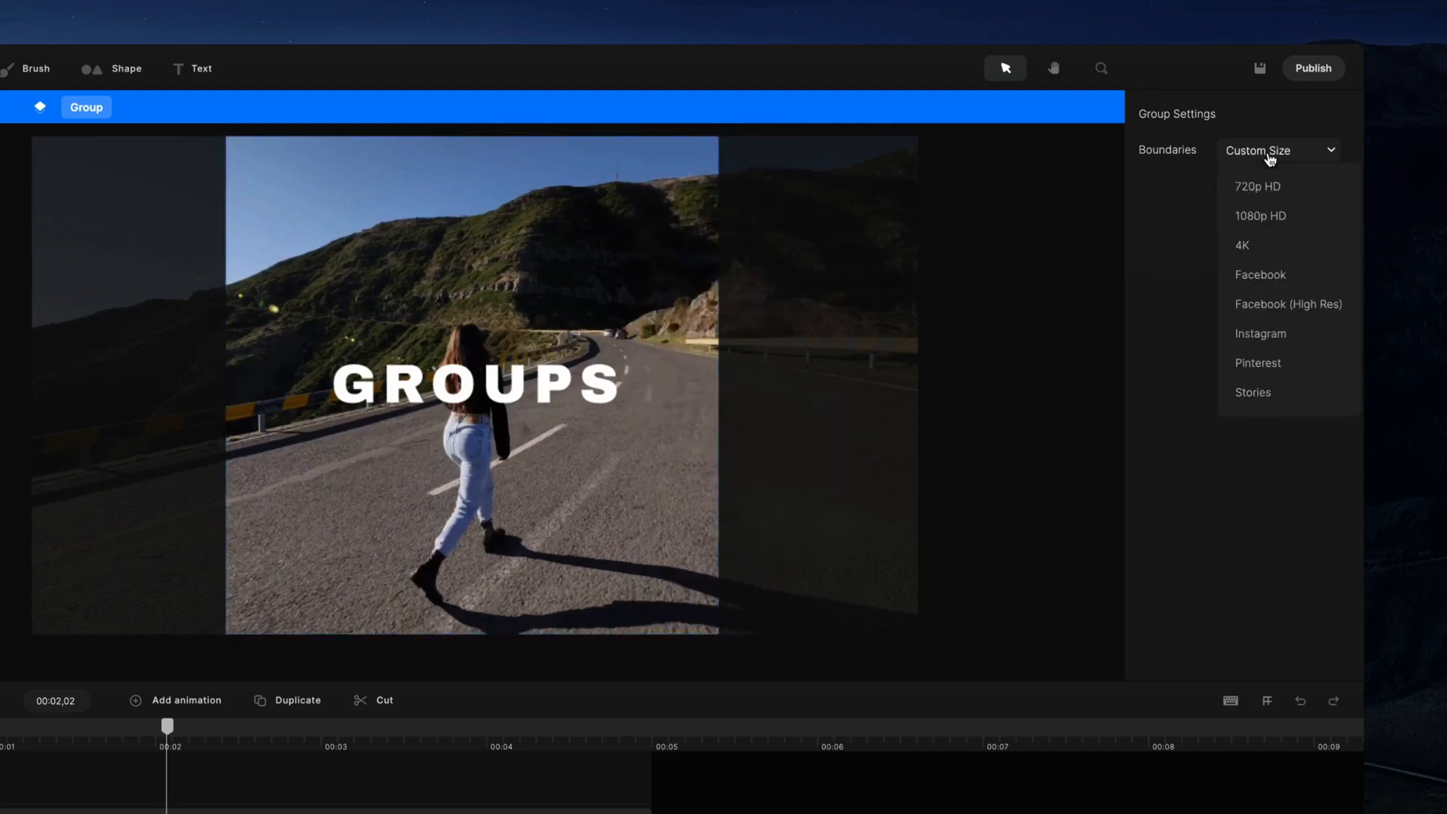
click(1260, 274)
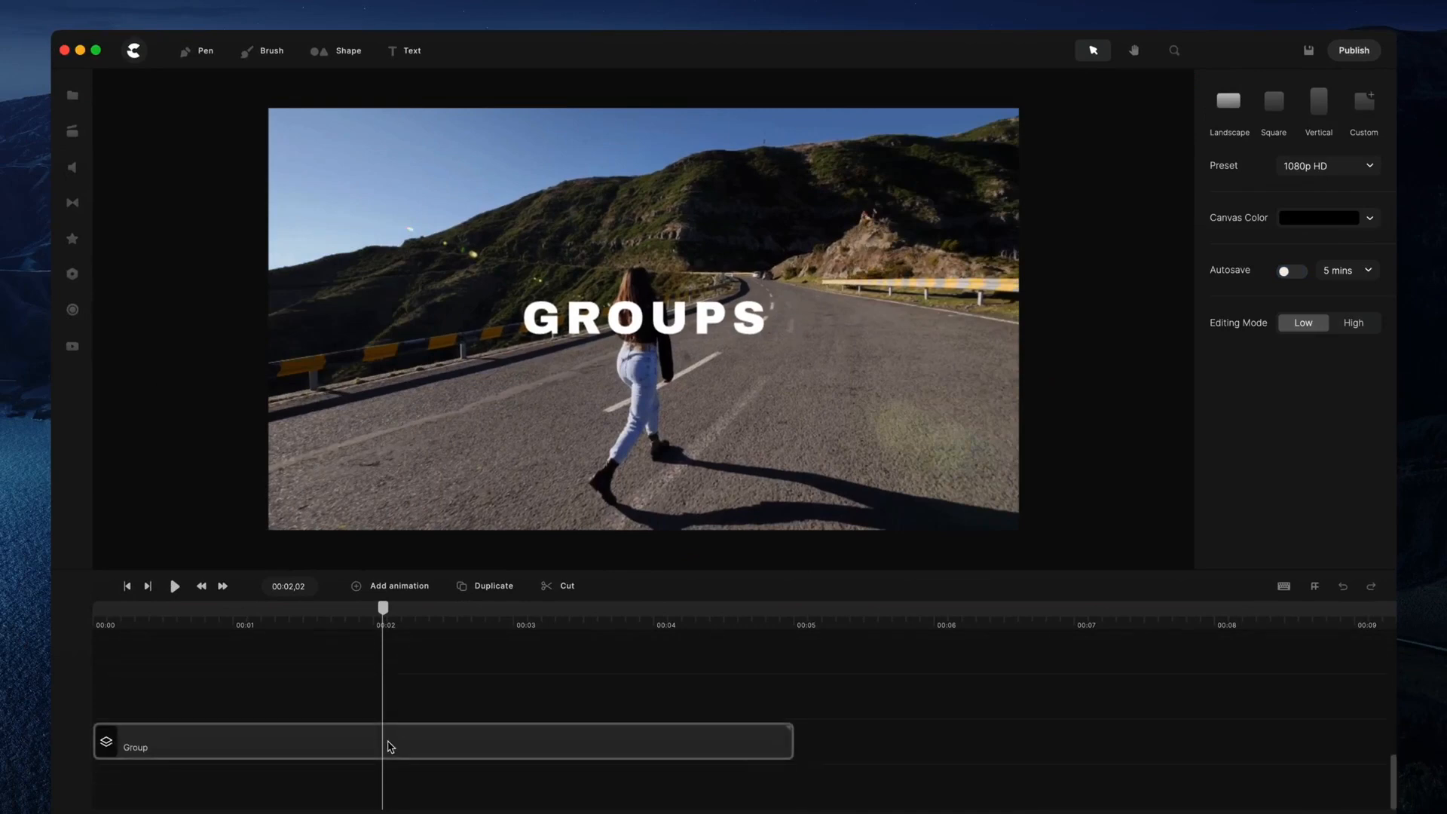
- Turn on masking for the group clip to crop the footage to its square boundaries
click(250, 746)
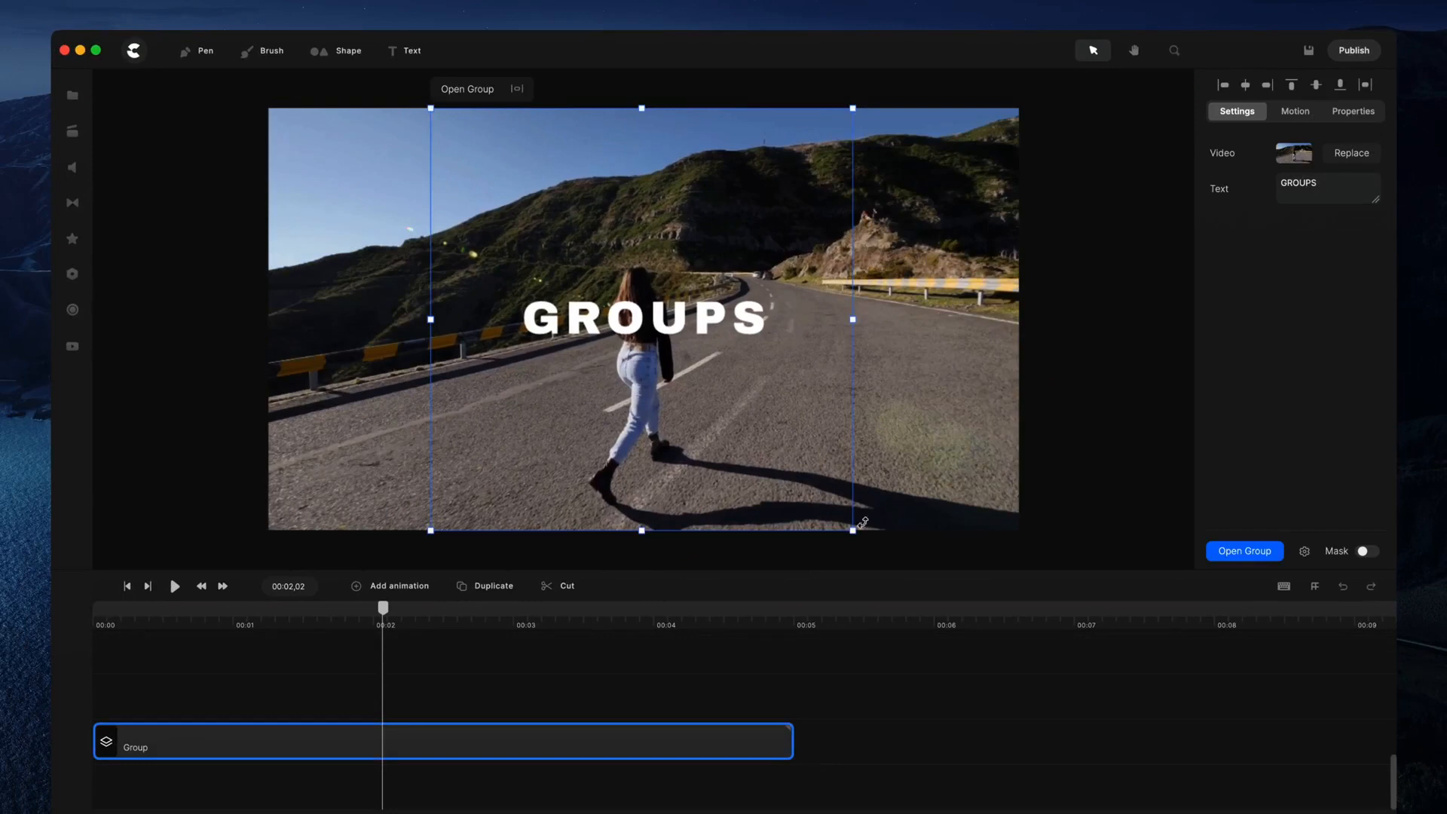
mouse_move(1126, 299)
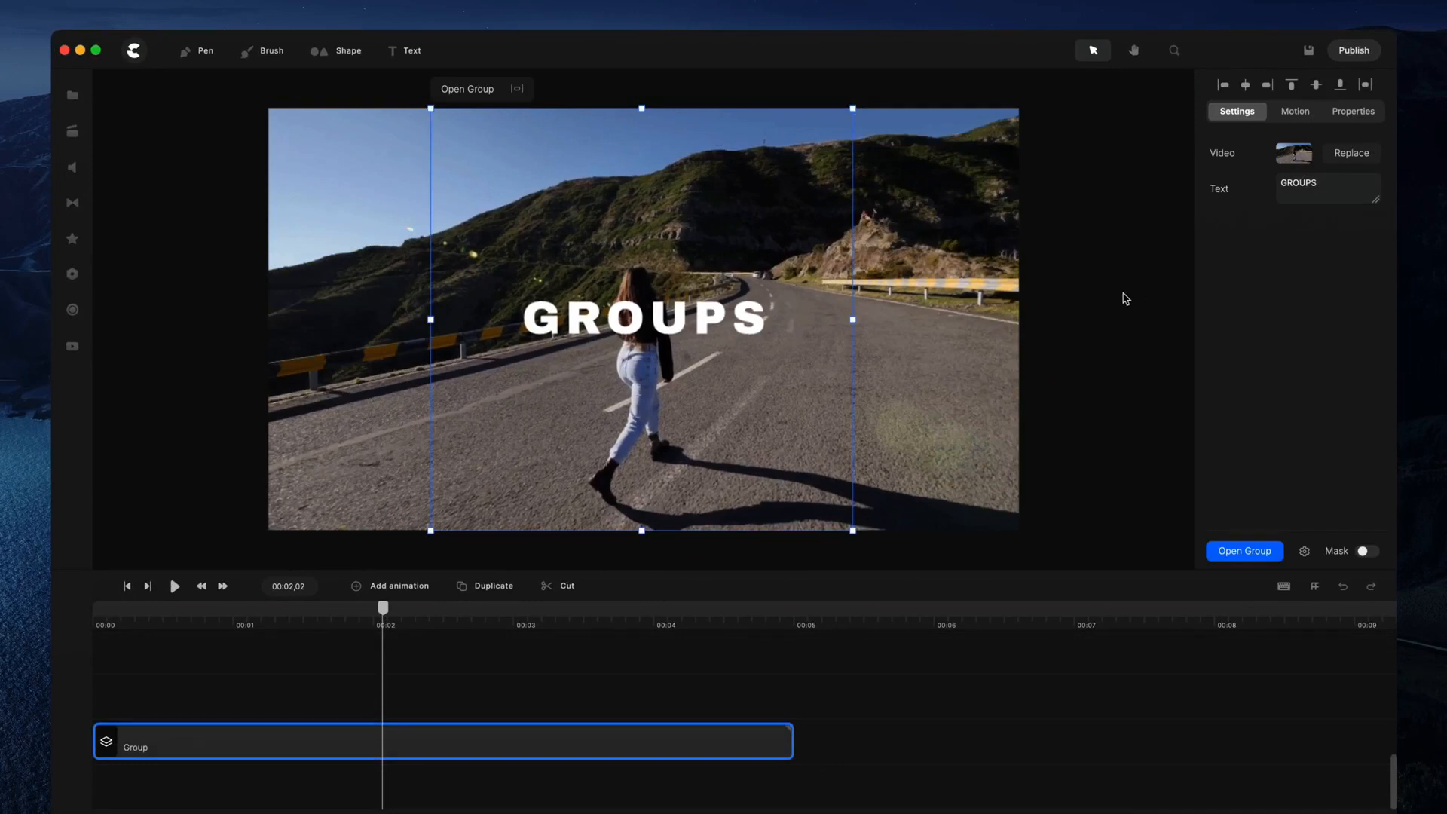
mouse_move(918, 304)
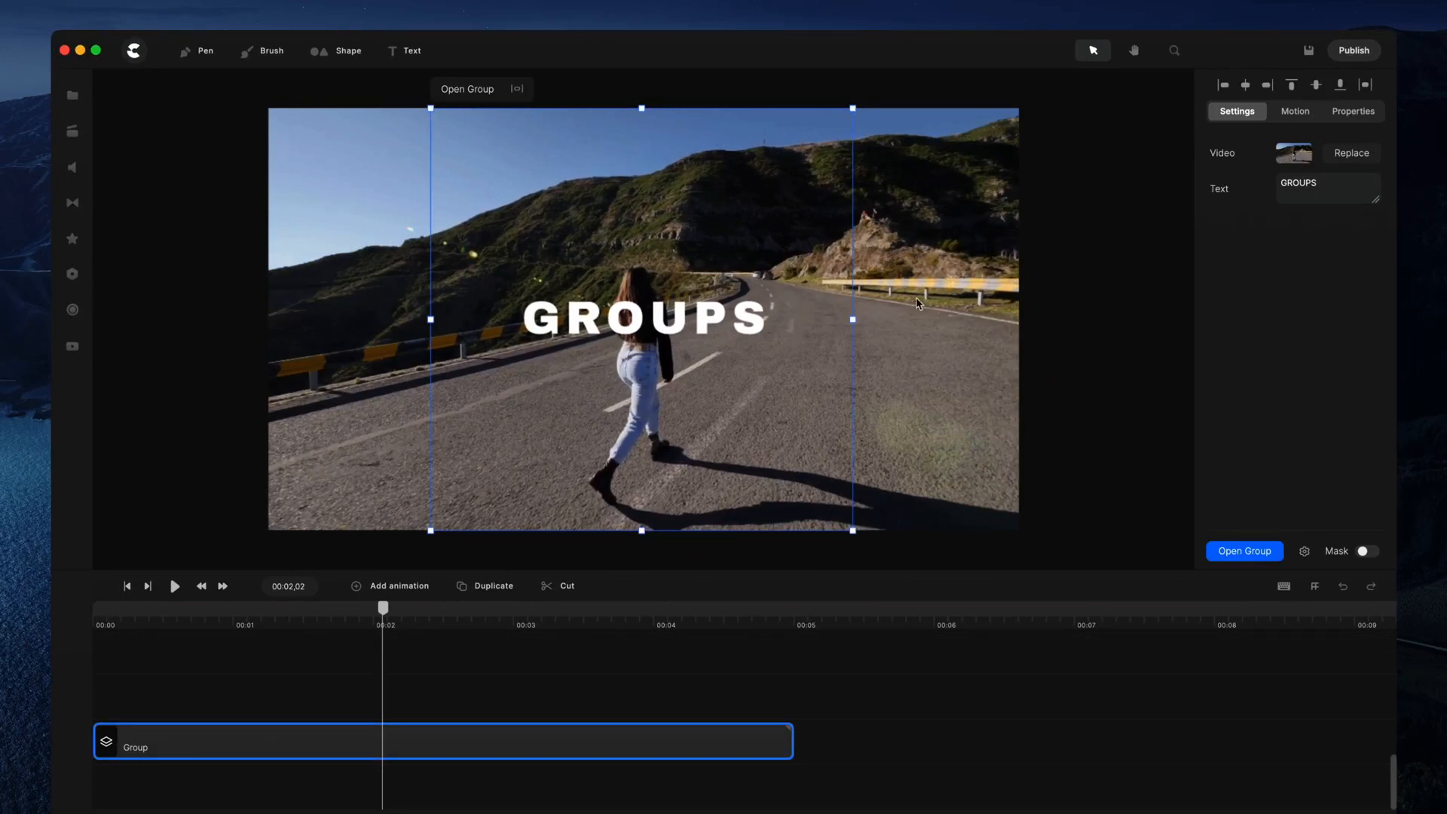
mouse_move(1012, 293)
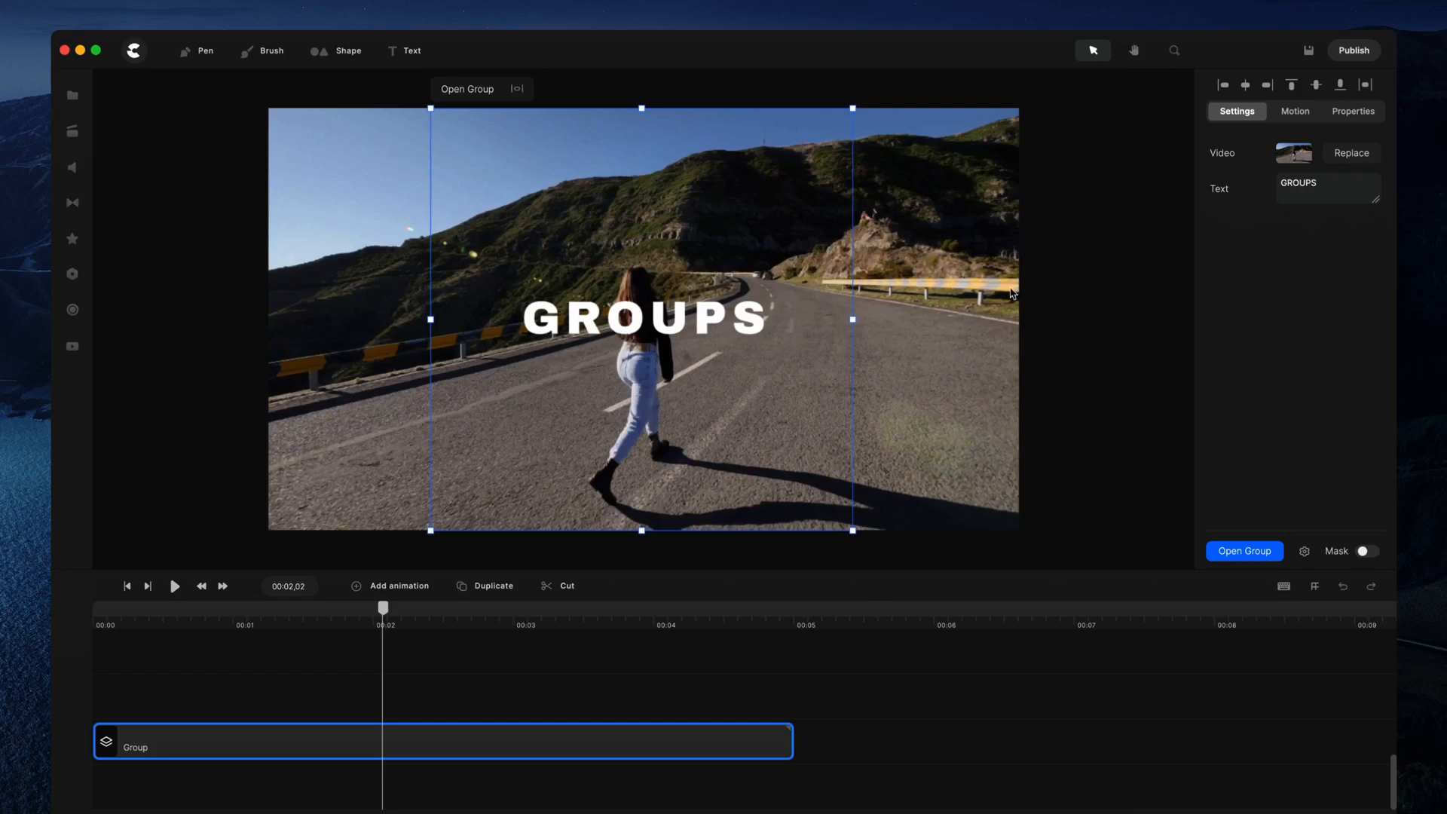
click(1370, 551)
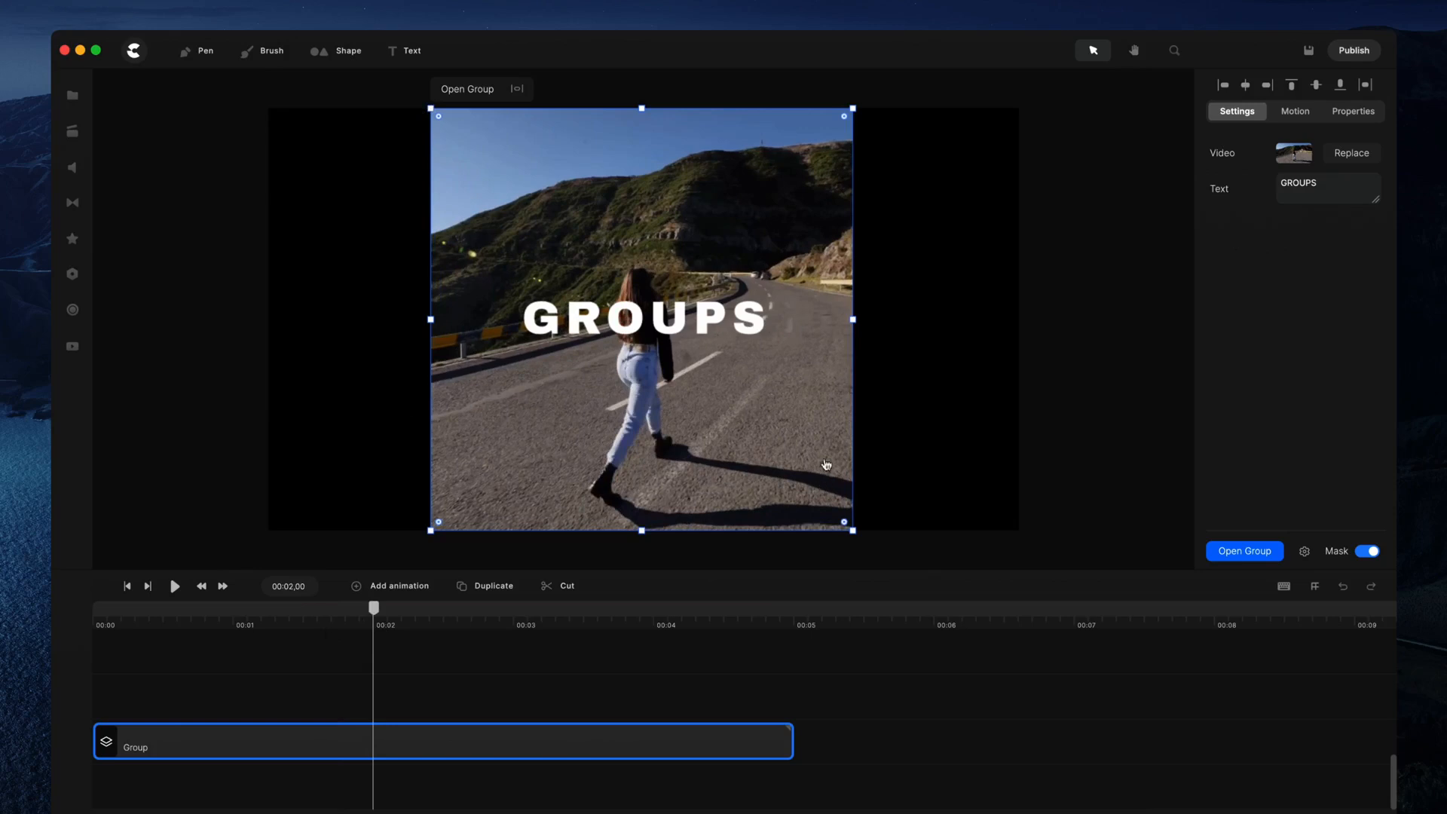
mouse_move(1004, 429)
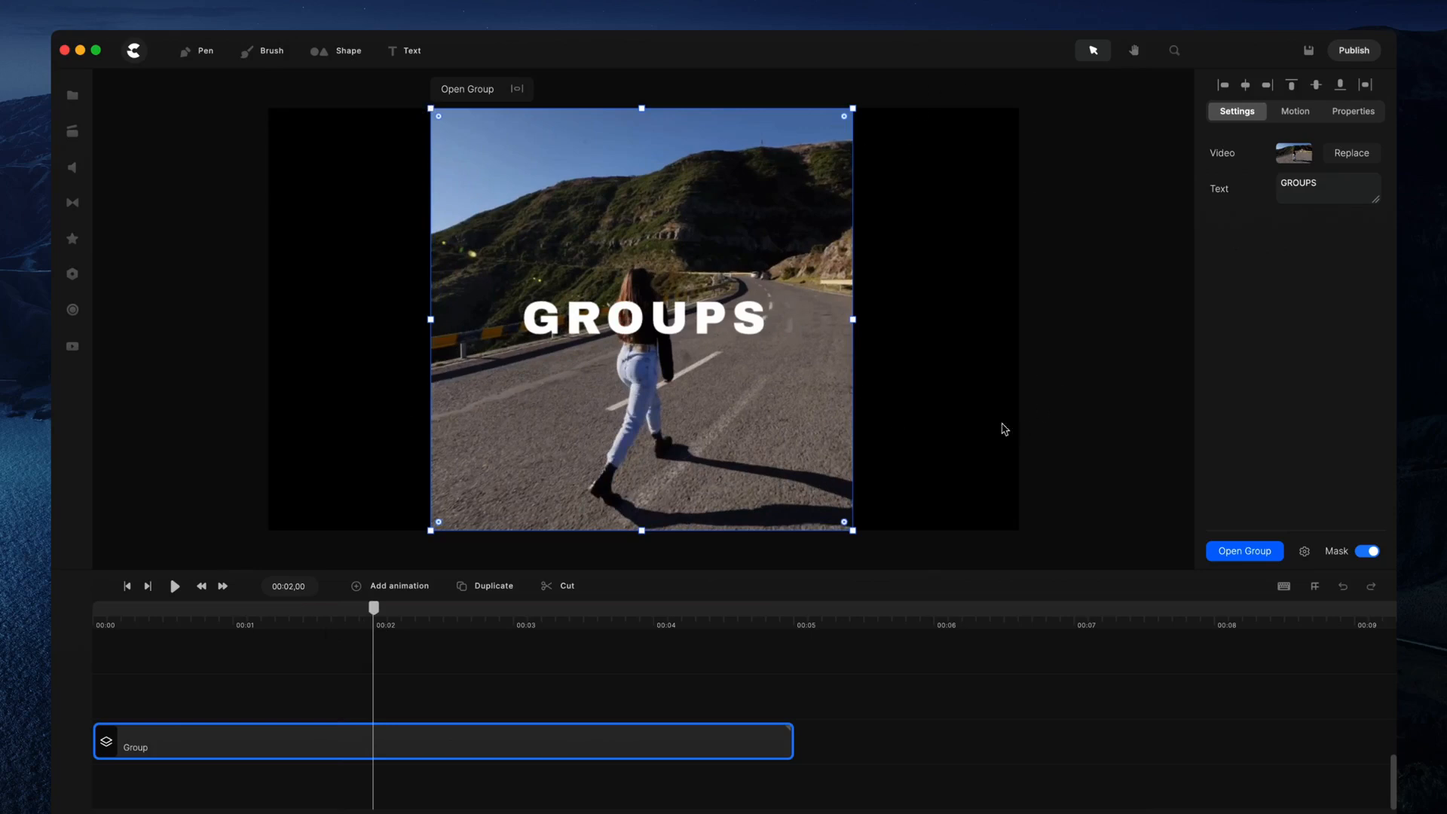
mouse_move(844, 114)
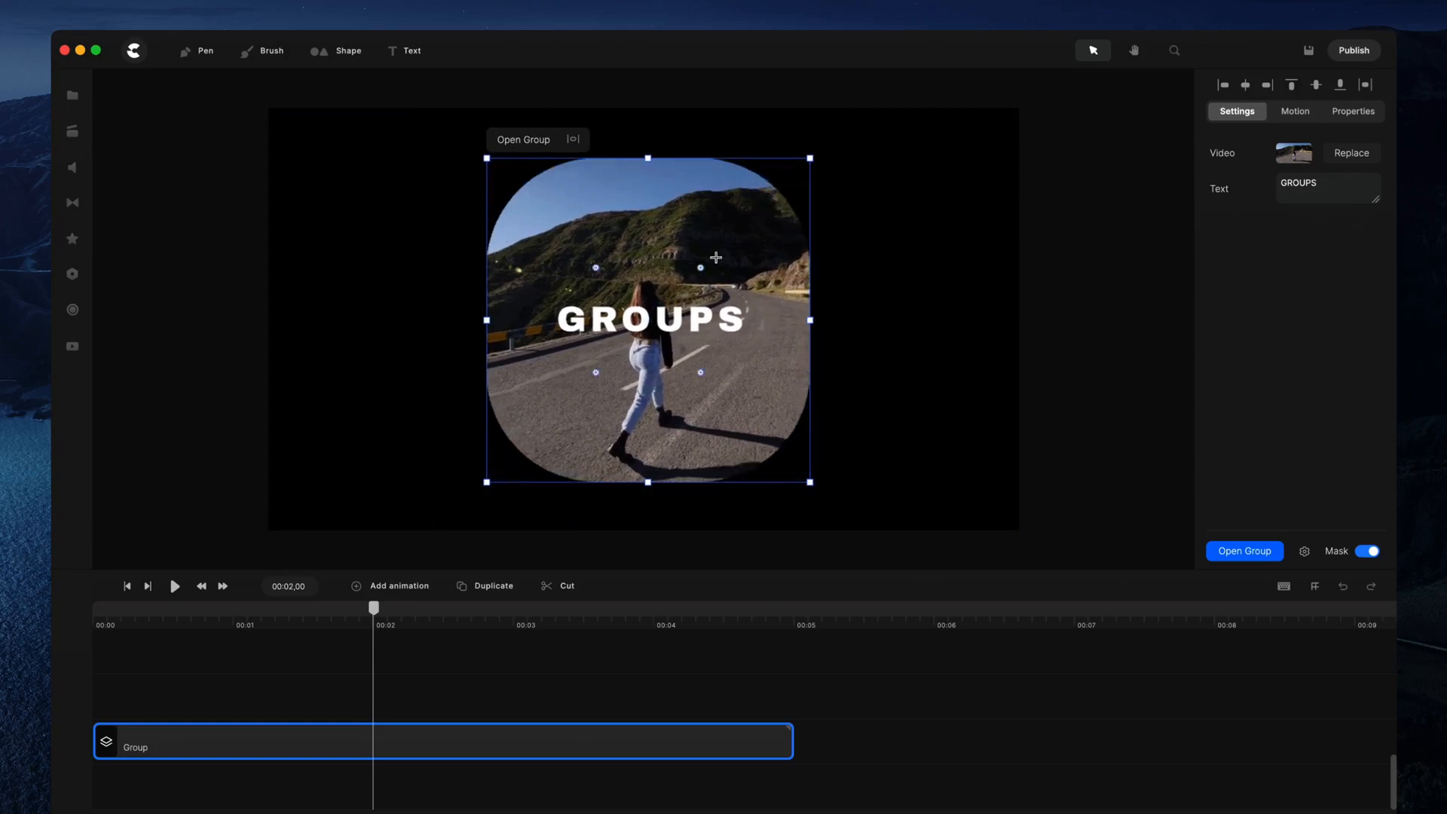
- Inside the group, give the GROUPS text a Position In slide-in entrance animation
click(1243, 551)
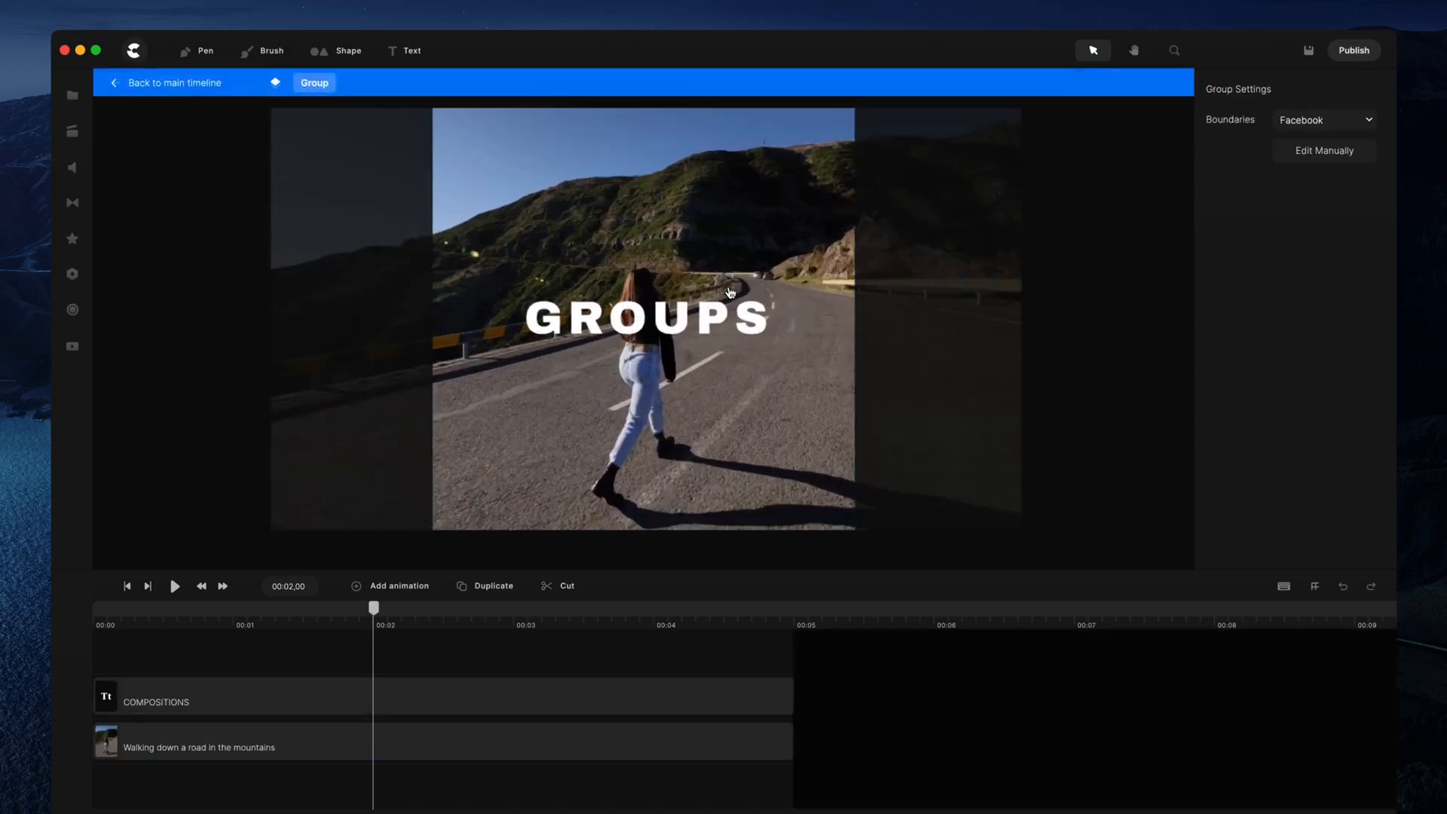
click(645, 317)
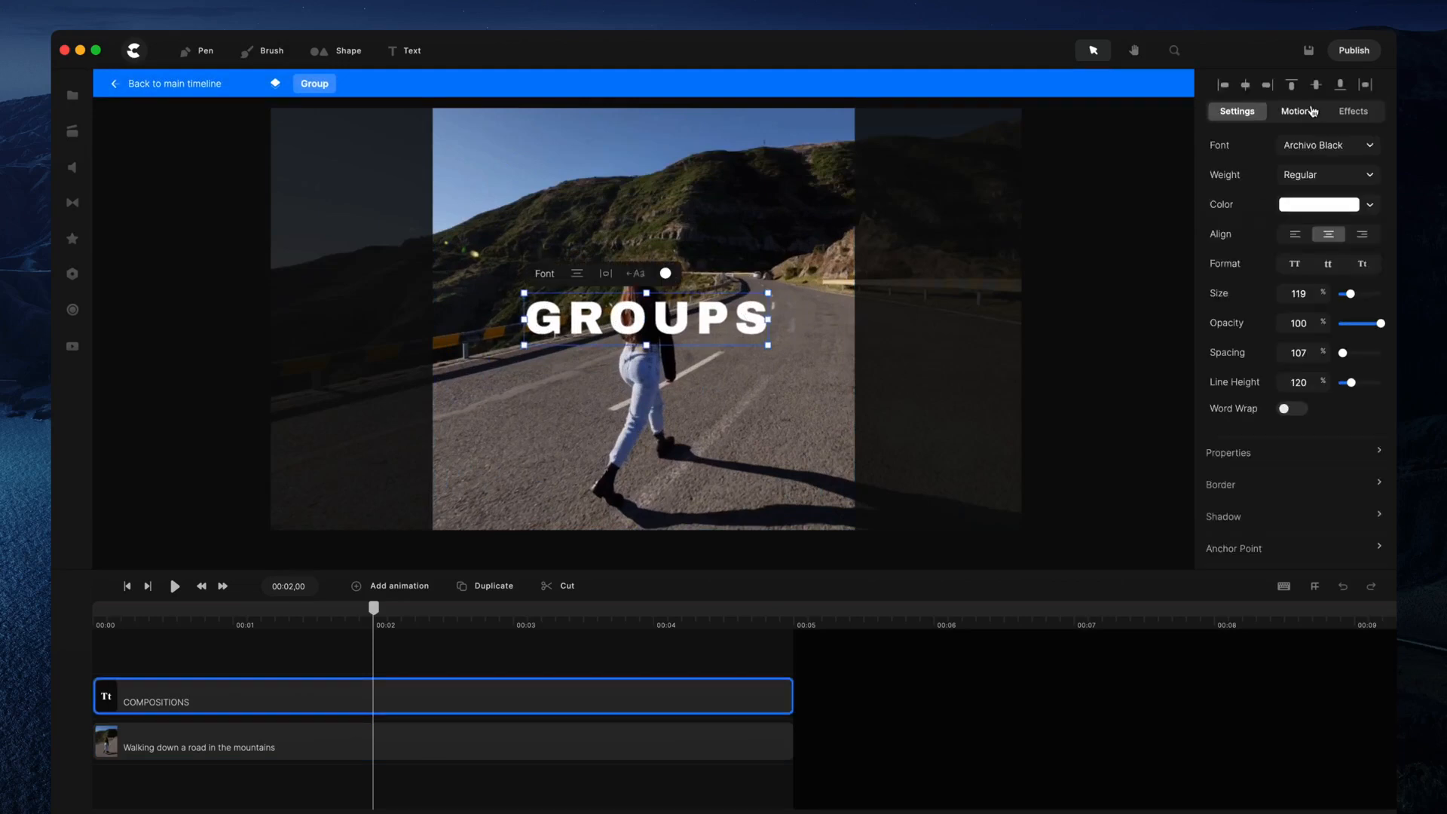
click(1295, 110)
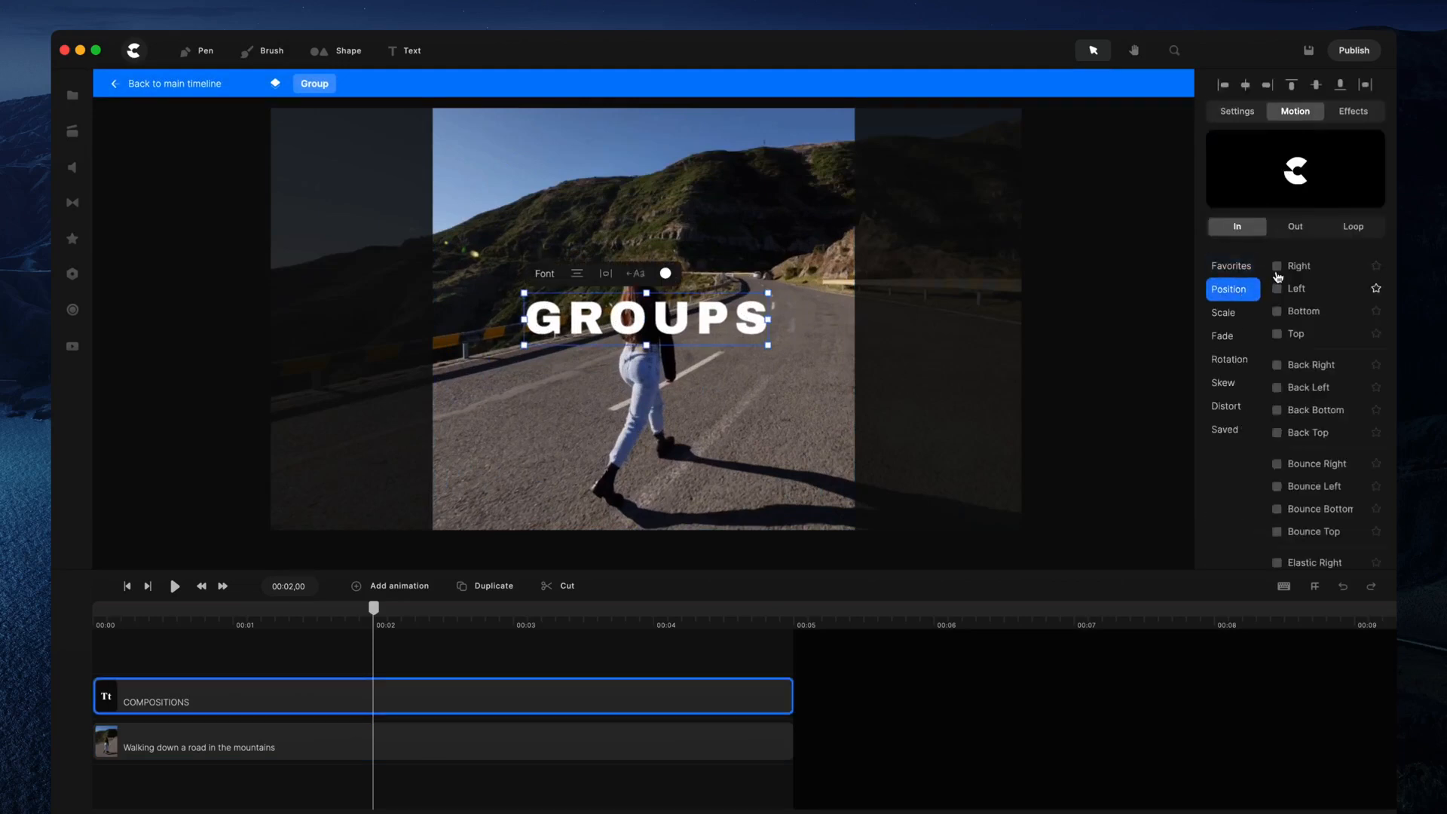
click(1277, 266)
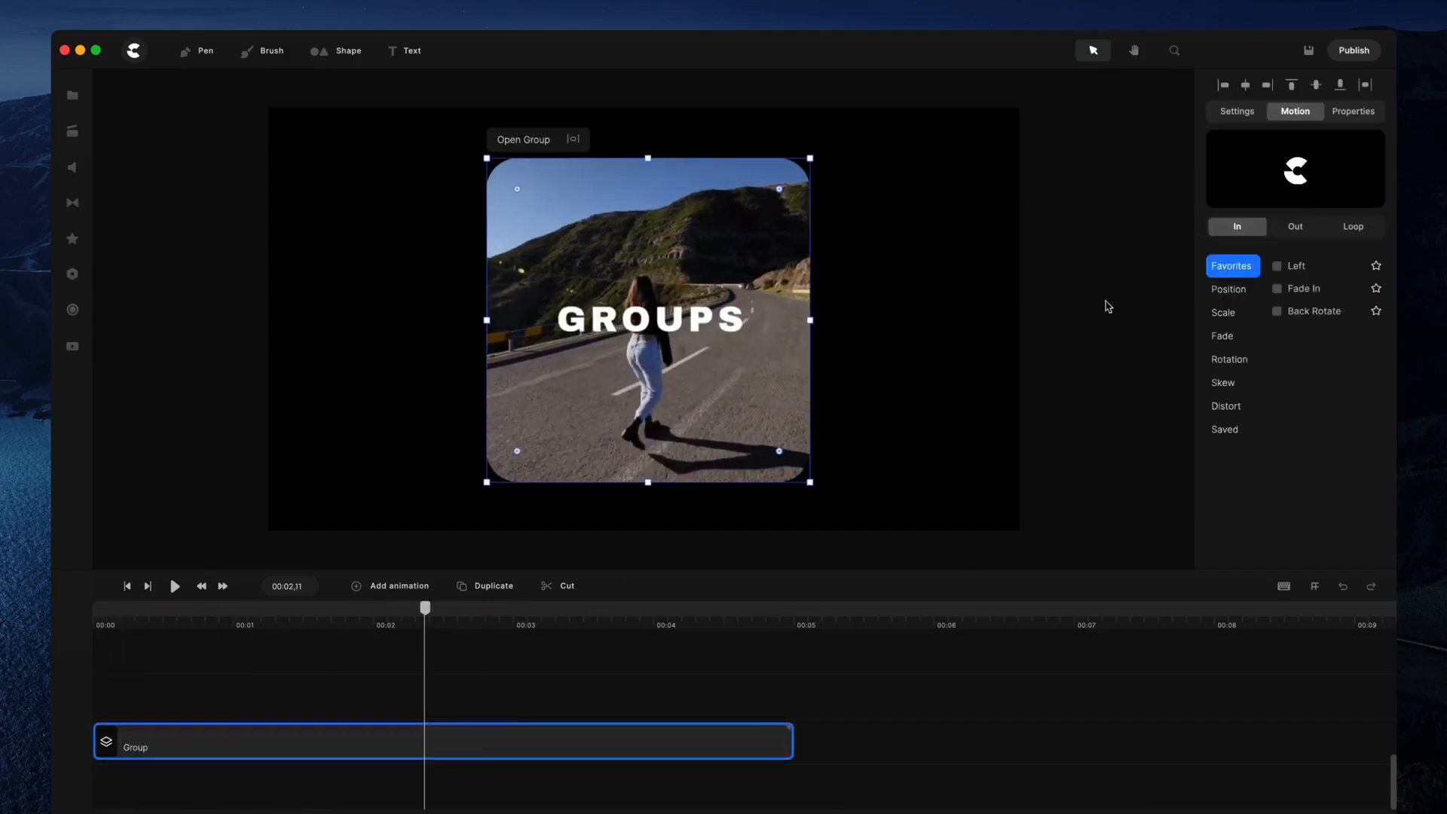
click(1237, 111)
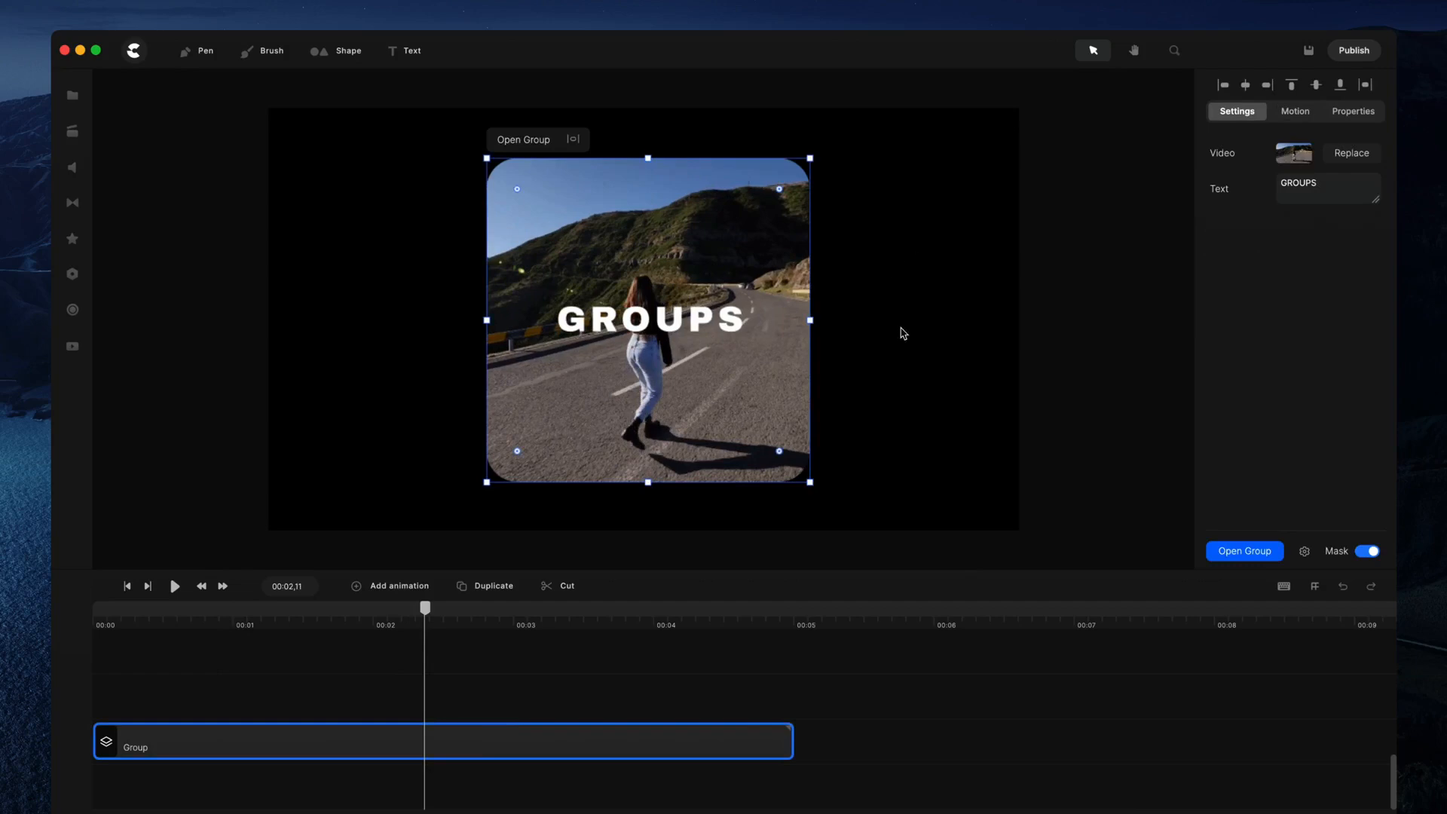
mouse_move(391, 625)
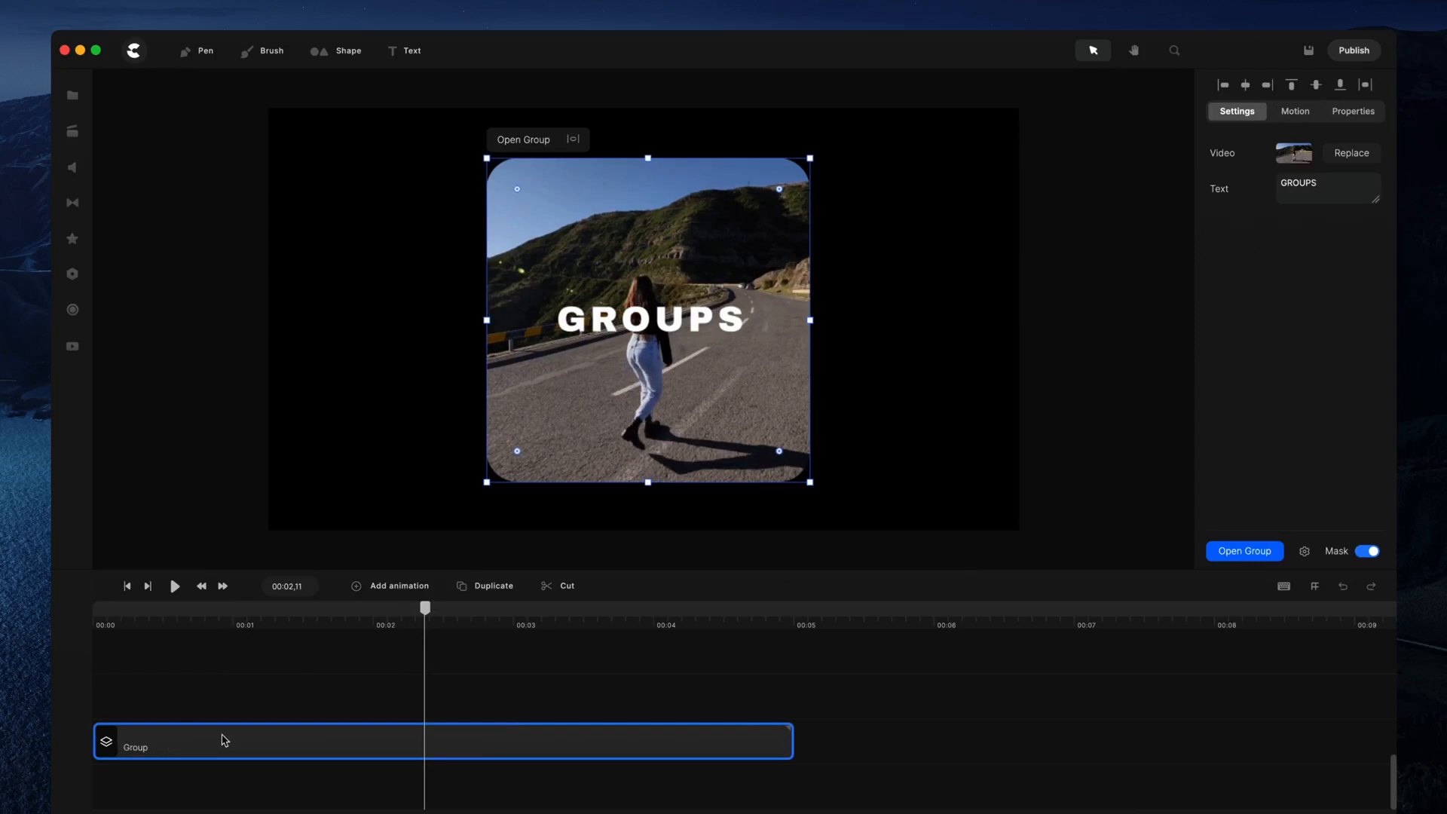
mouse_move(841, 374)
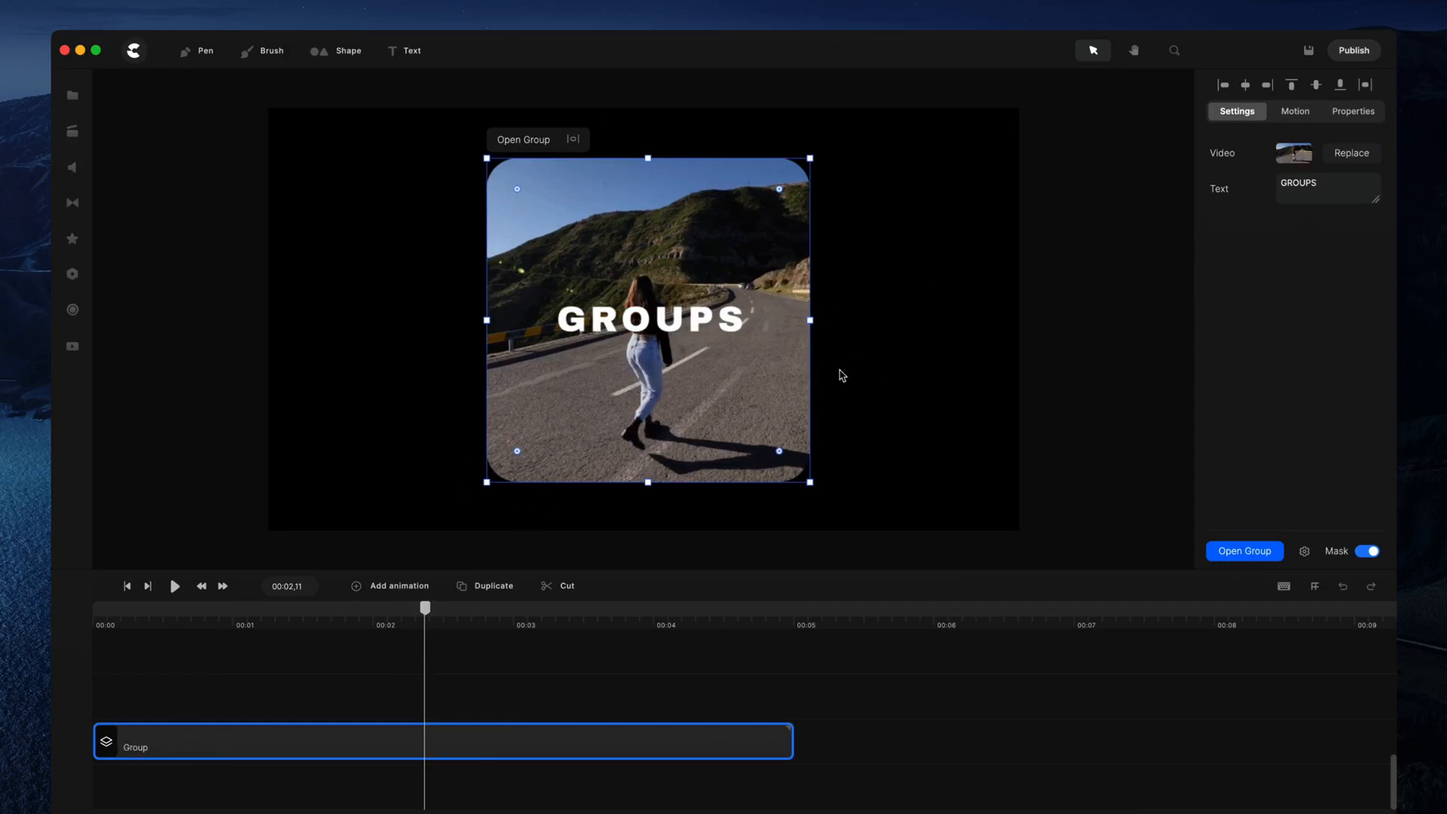
mouse_move(739, 406)
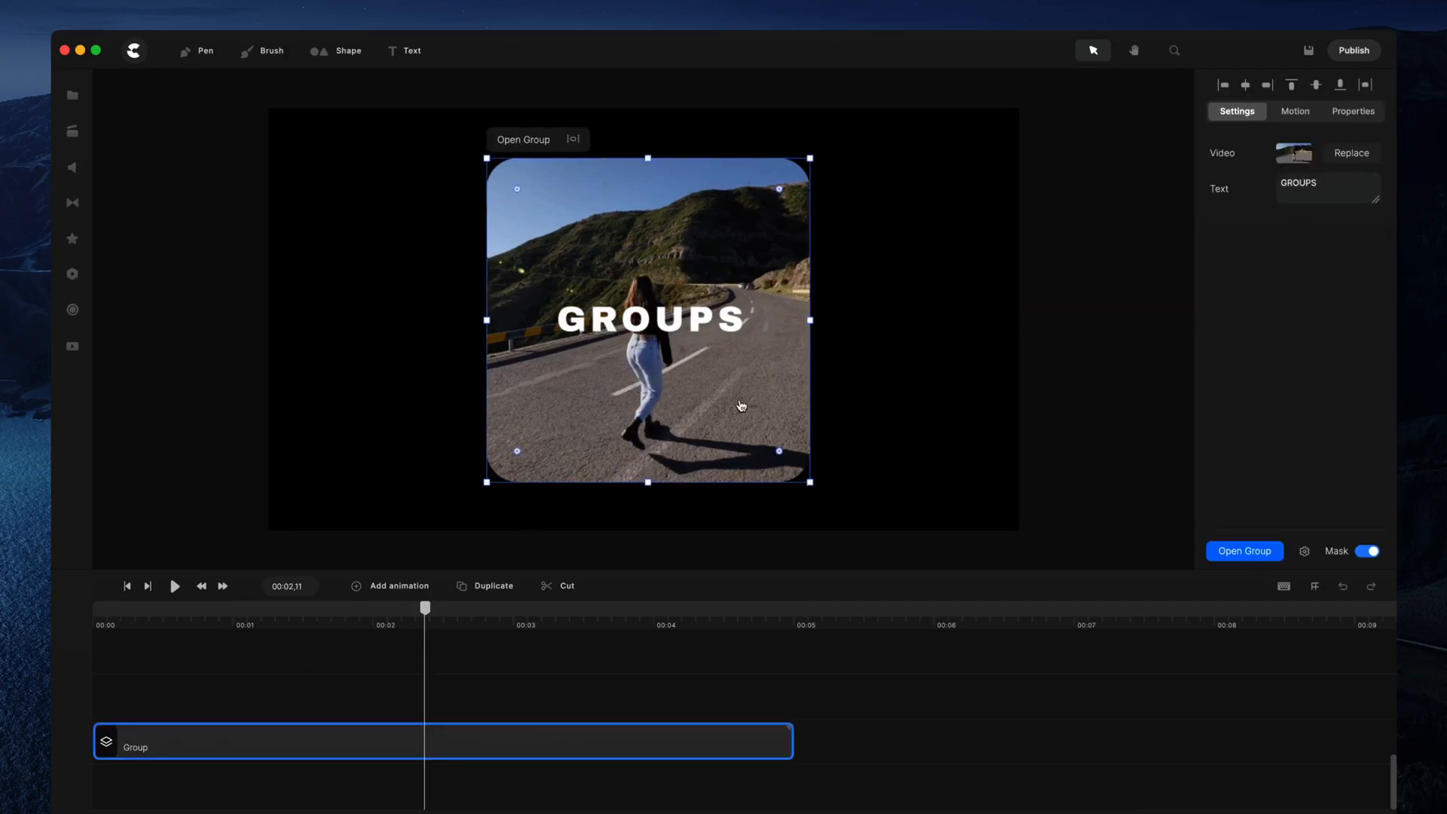